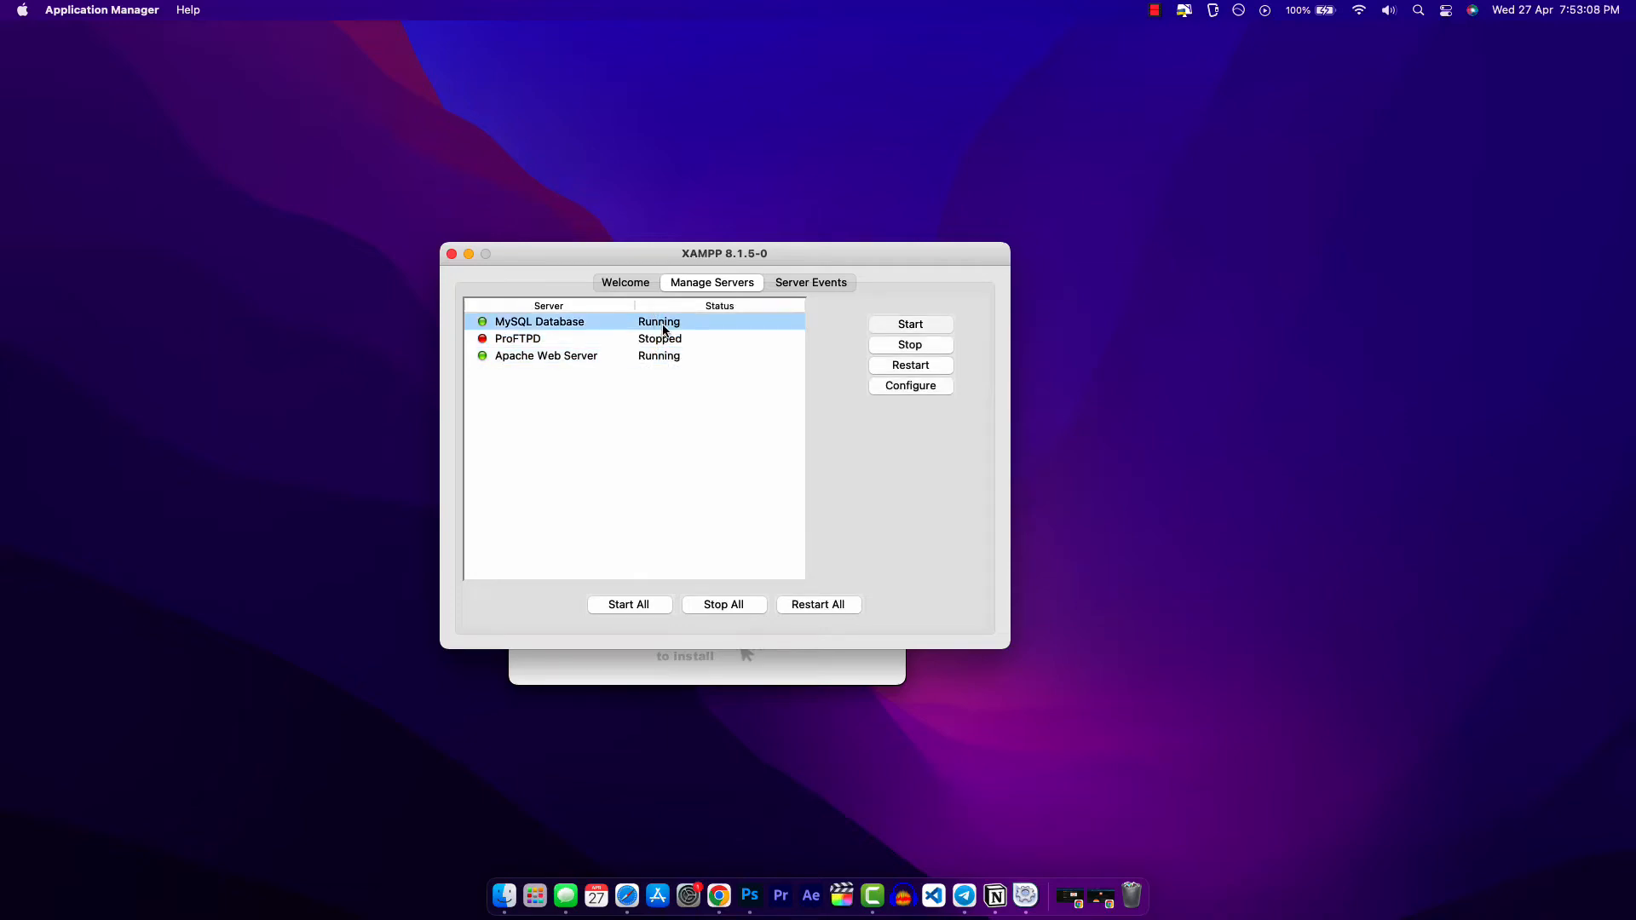
# - Select ProFTPD in the server list and switch the control panel to its Welcome page
pyautogui.click(518, 337)
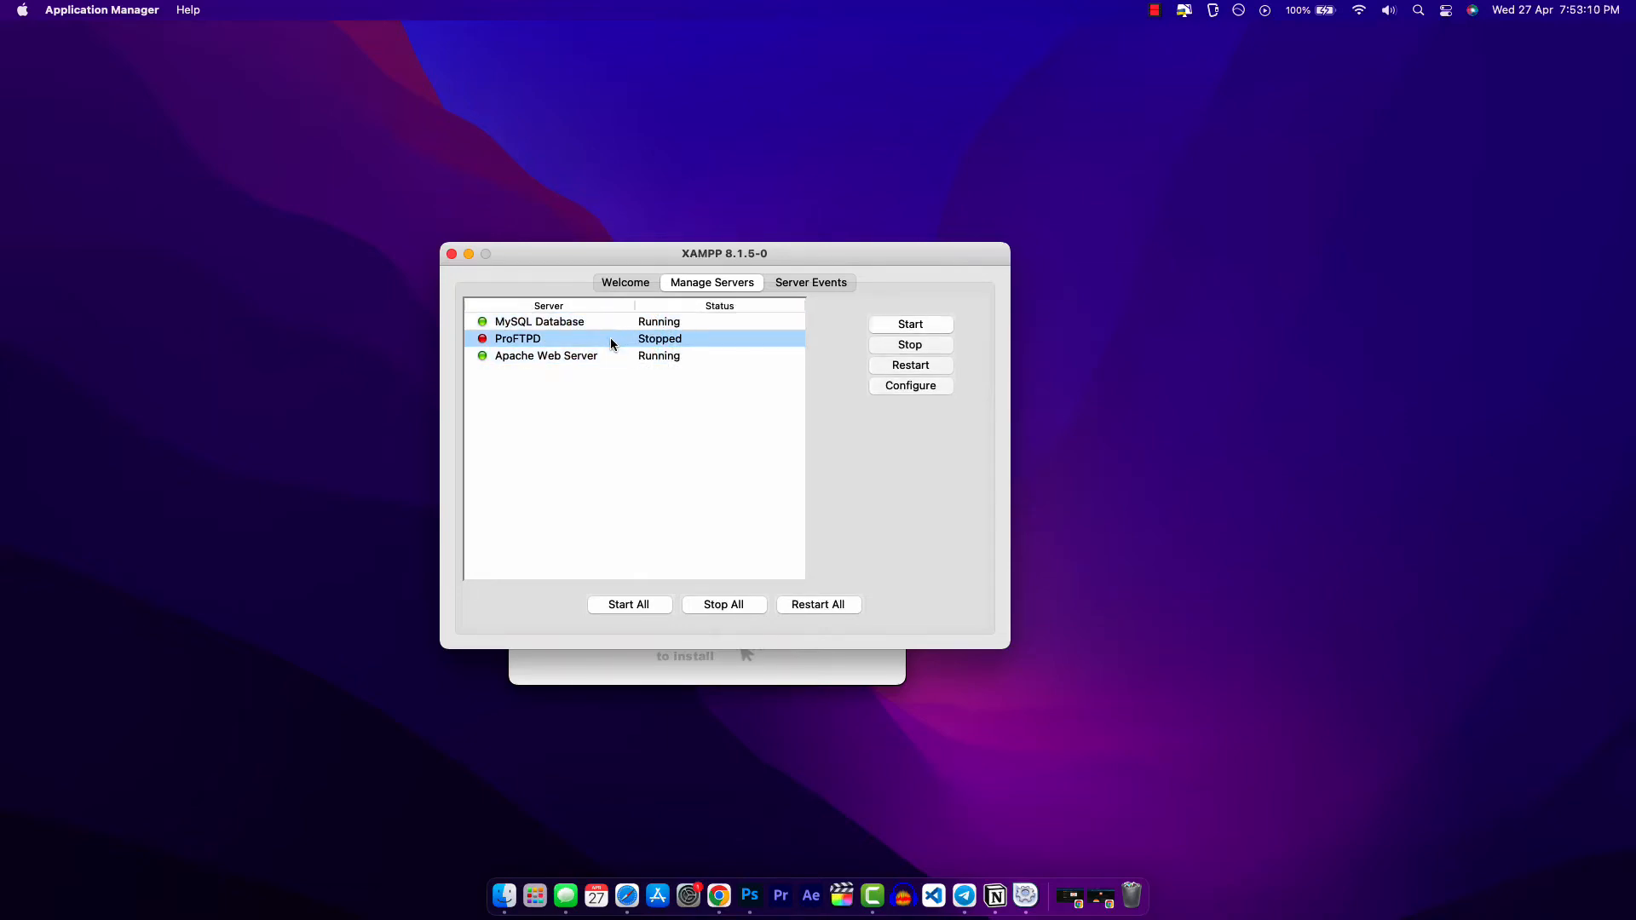
pyautogui.click(625, 281)
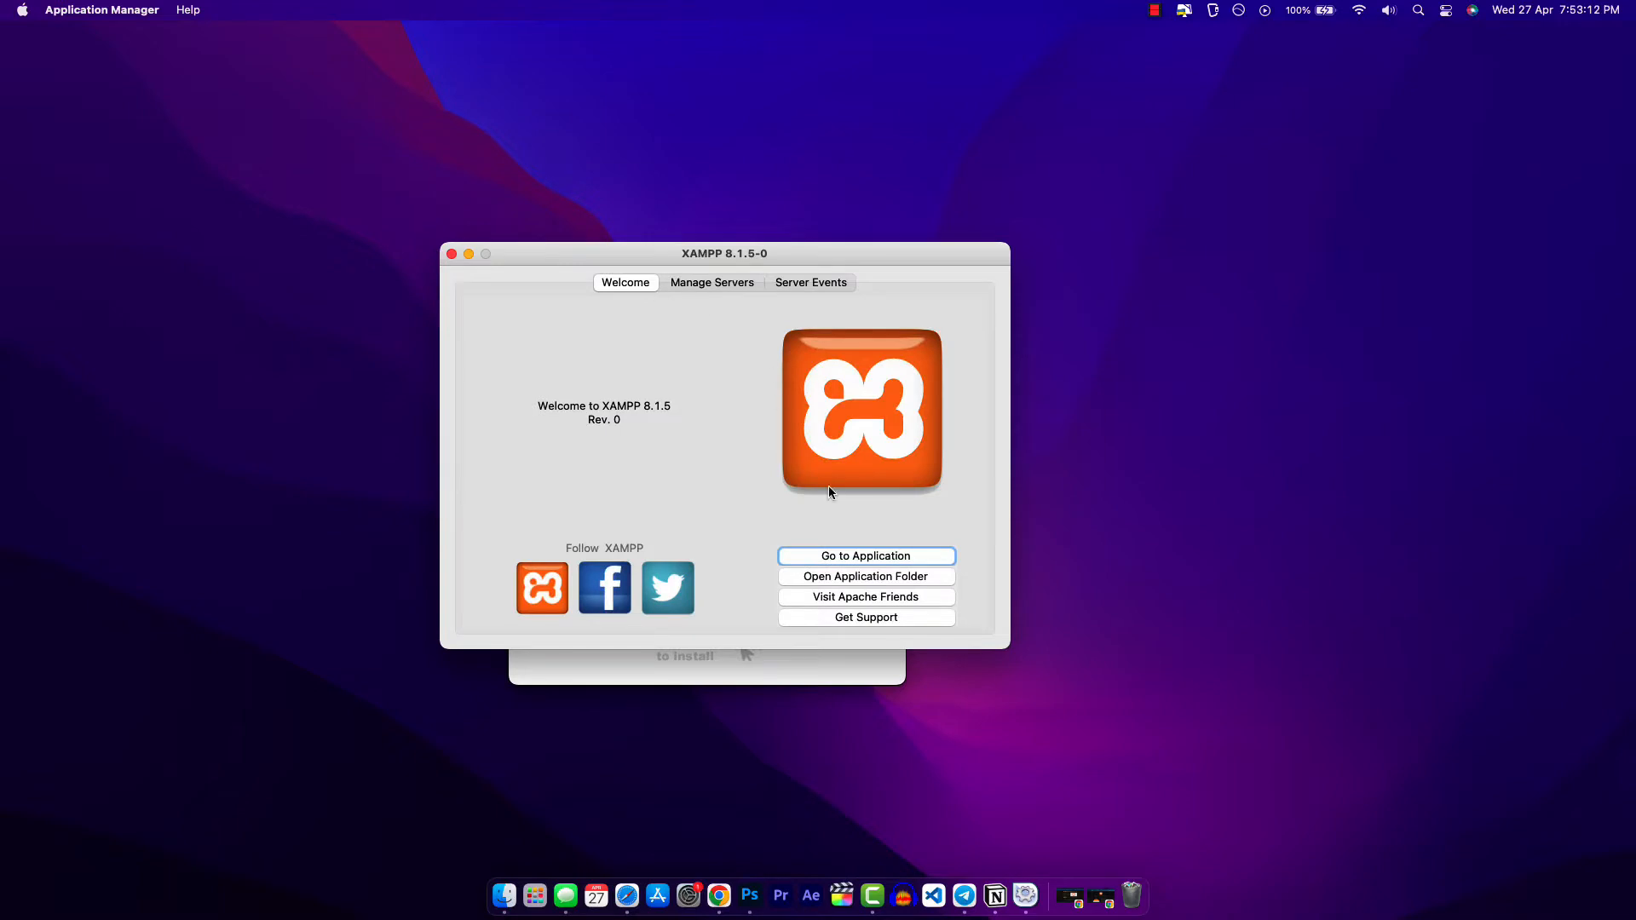
pyautogui.moveTo(886, 561)
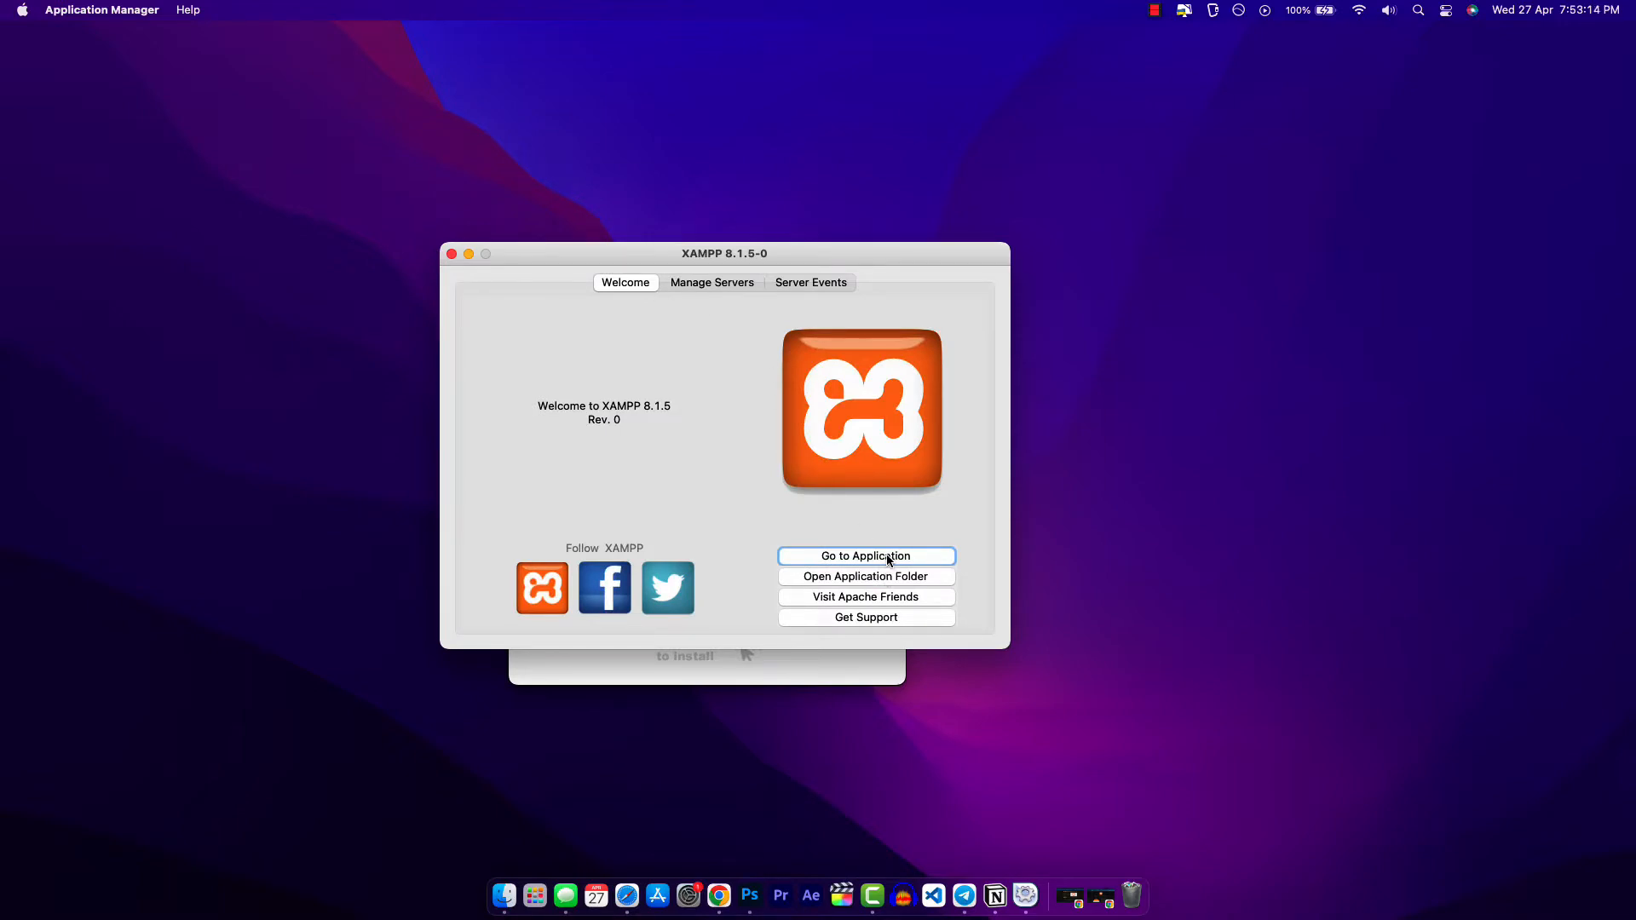
# - Use Go to Application to show the localhost XAMPP welcome page and its dashboard URL in Safari
pyautogui.click(865, 556)
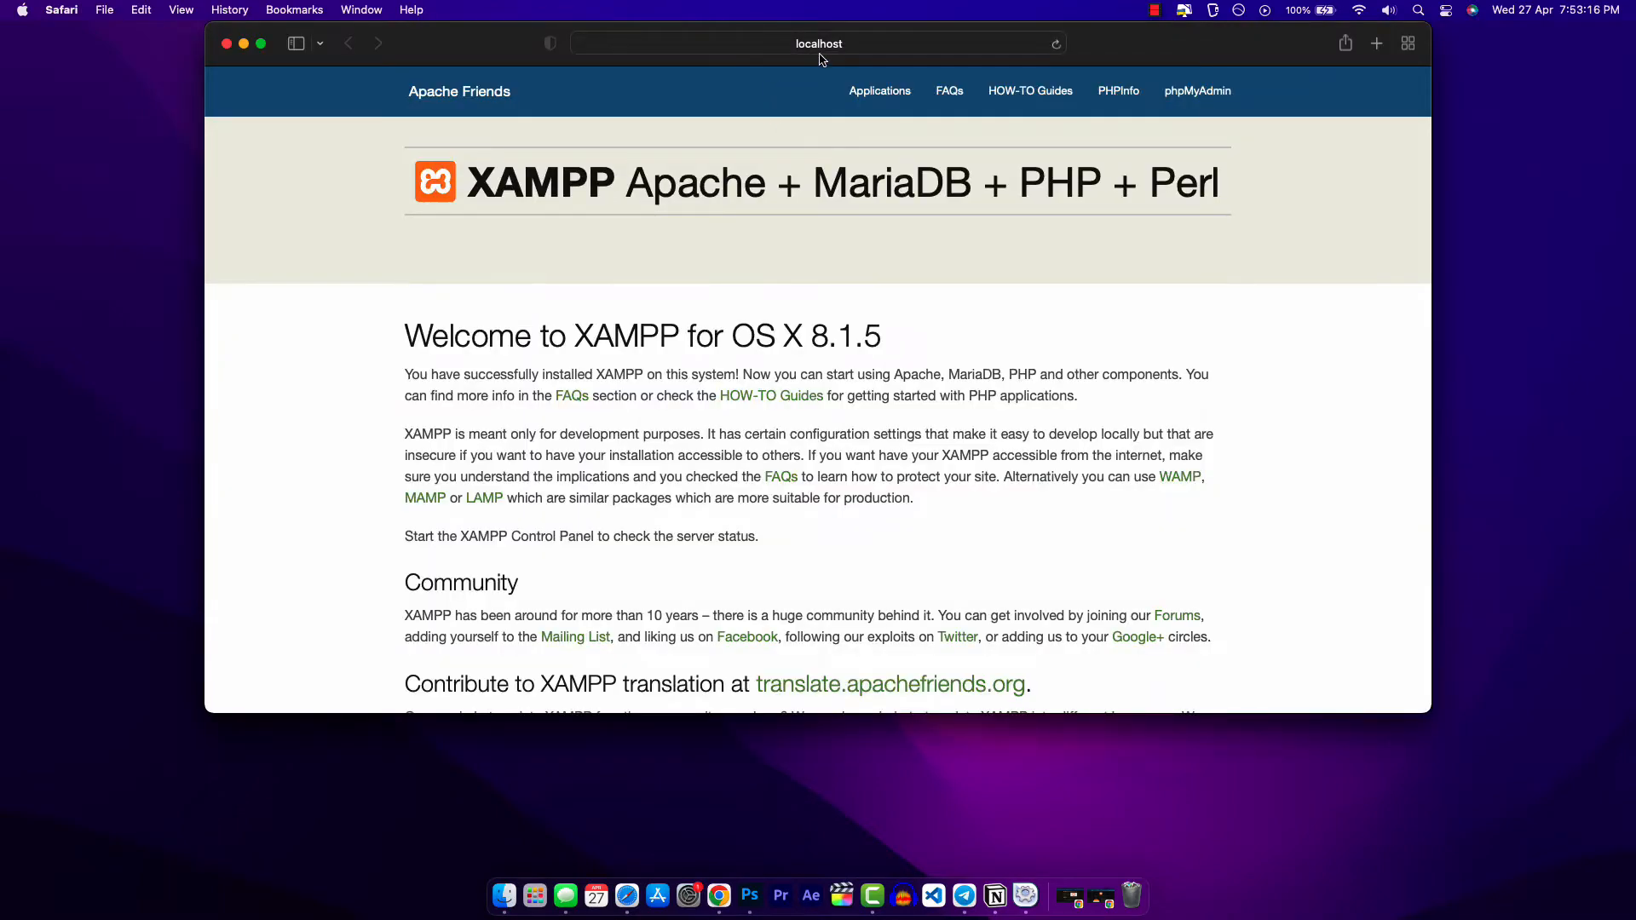
pyautogui.click(818, 43)
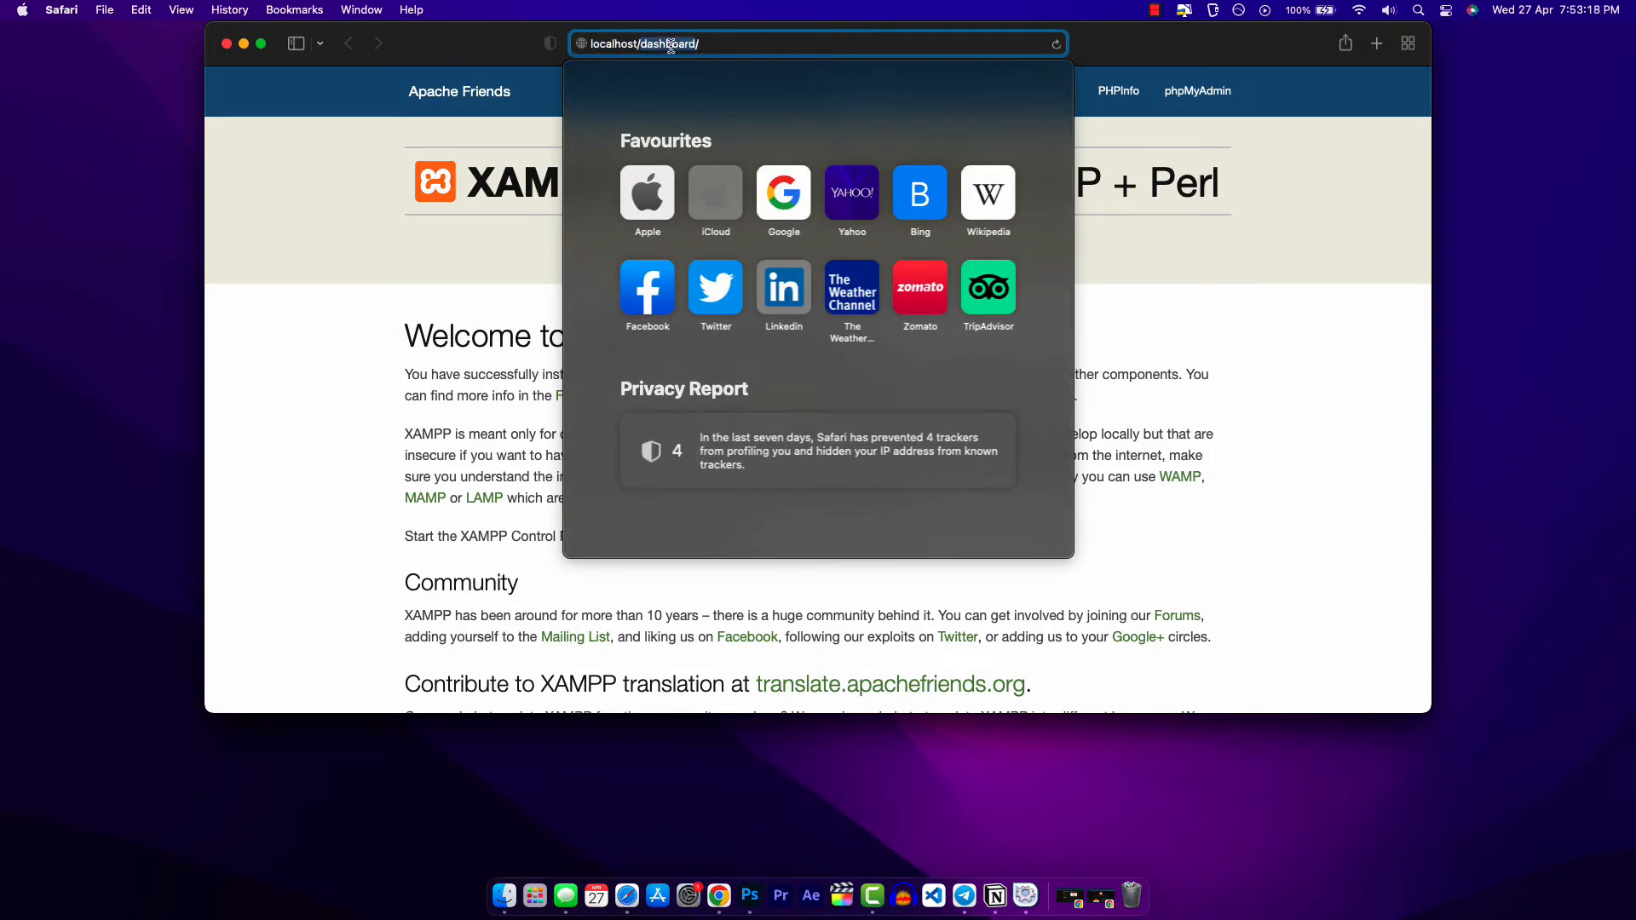
pyautogui.press('Return')
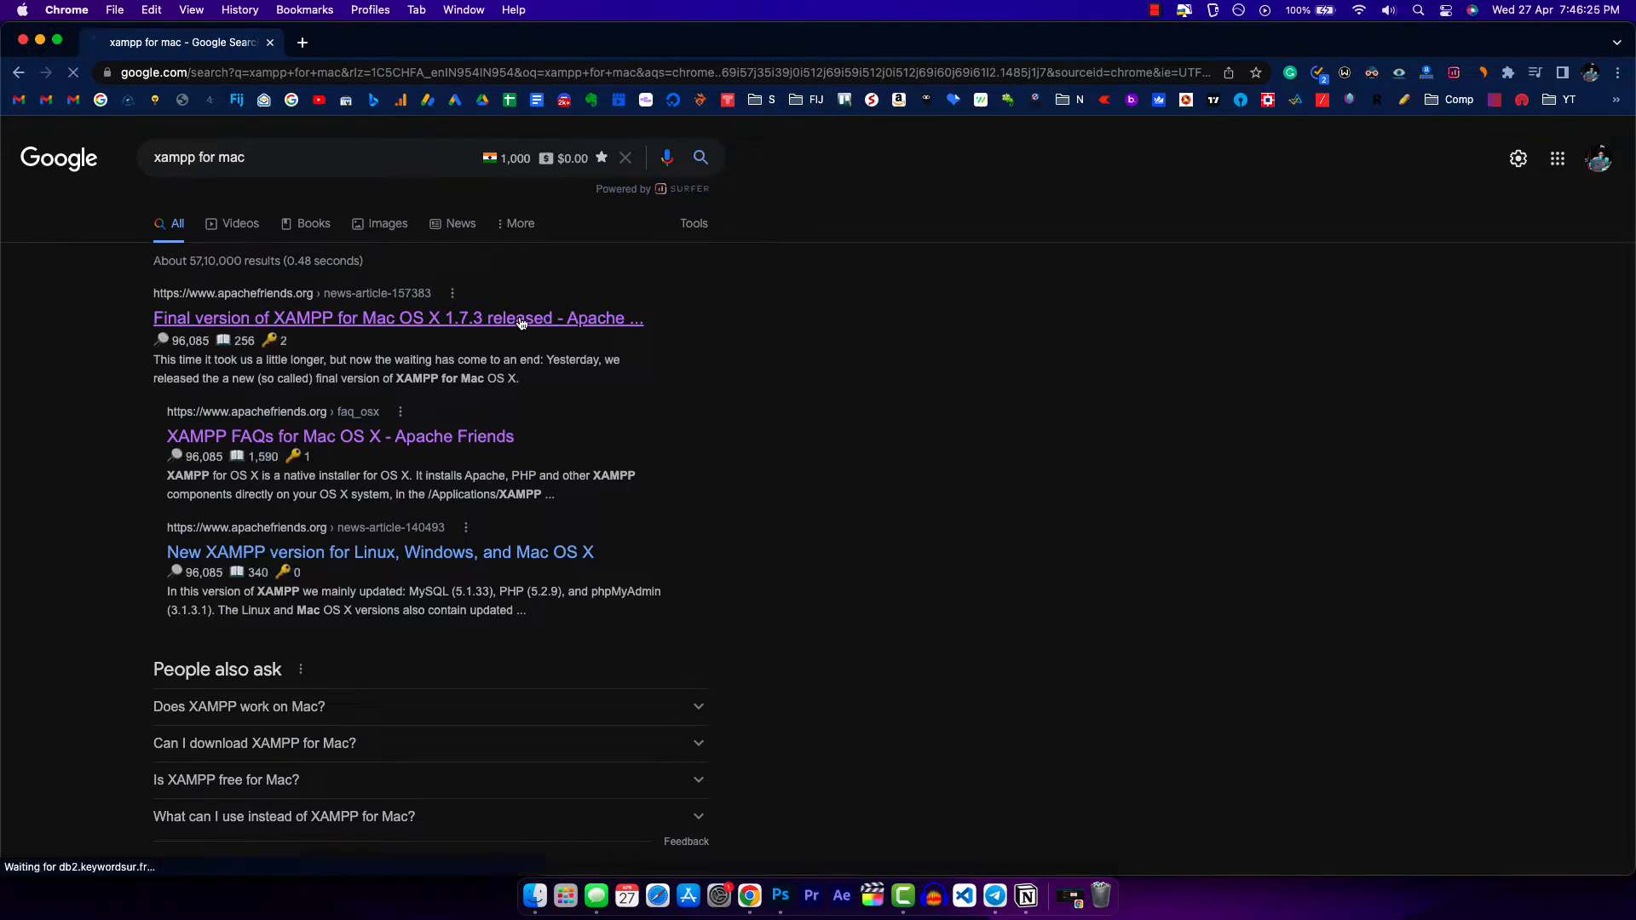
# - From the Apache Friends result, reach the Download page's XAMPP for OS X section and More Downloads
pyautogui.click(397, 318)
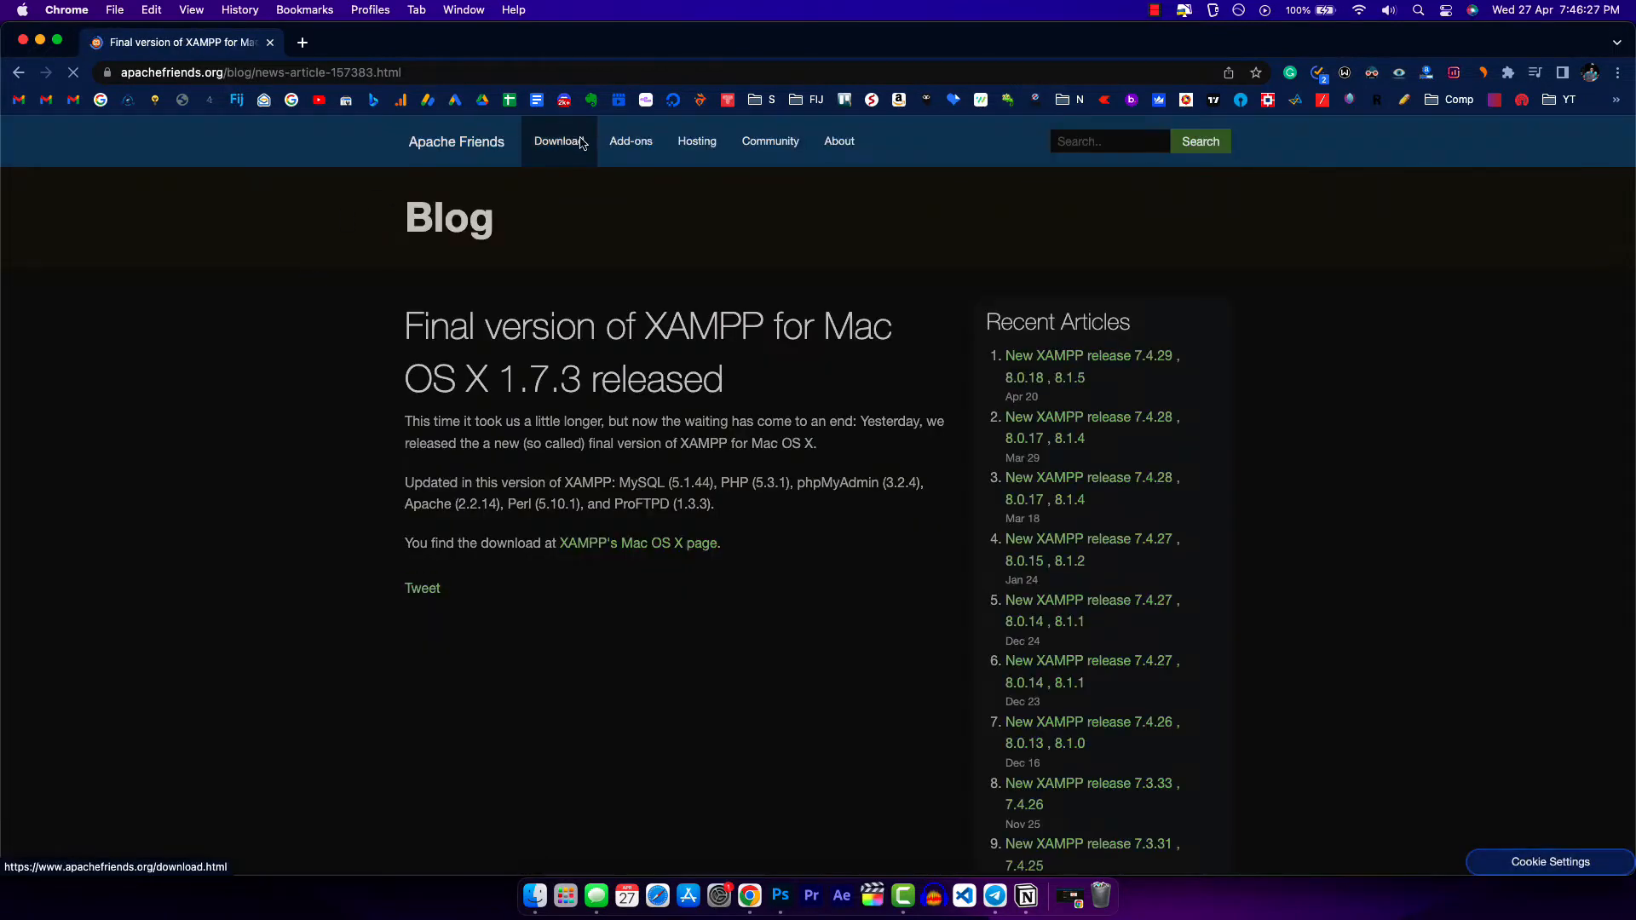
pyautogui.click(558, 141)
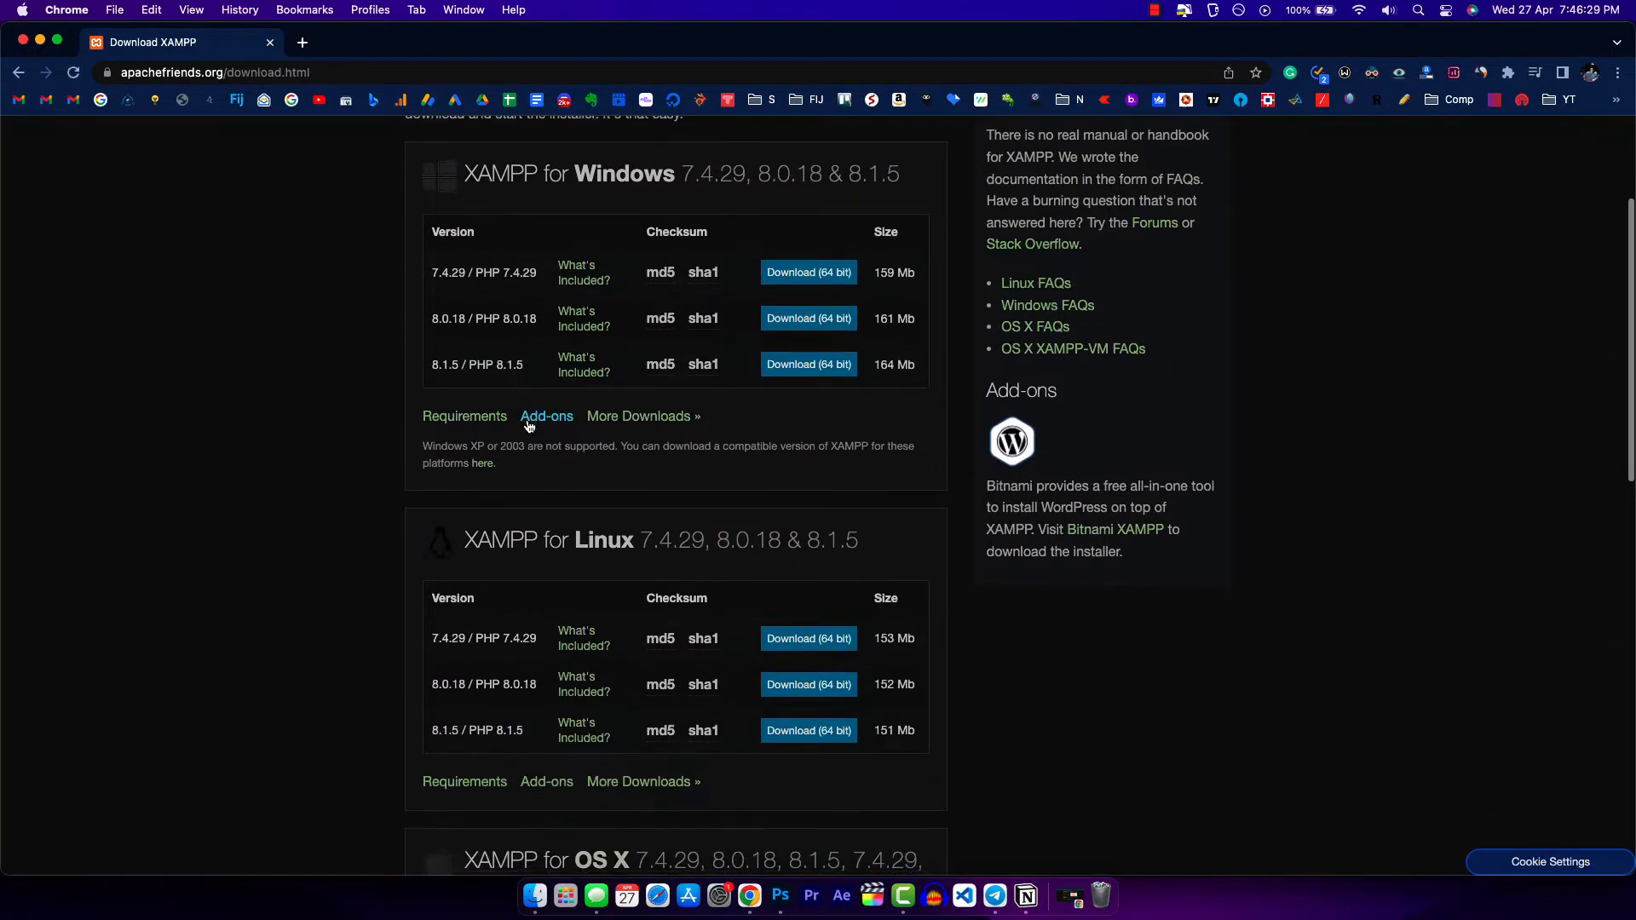
pyautogui.scroll(-3)
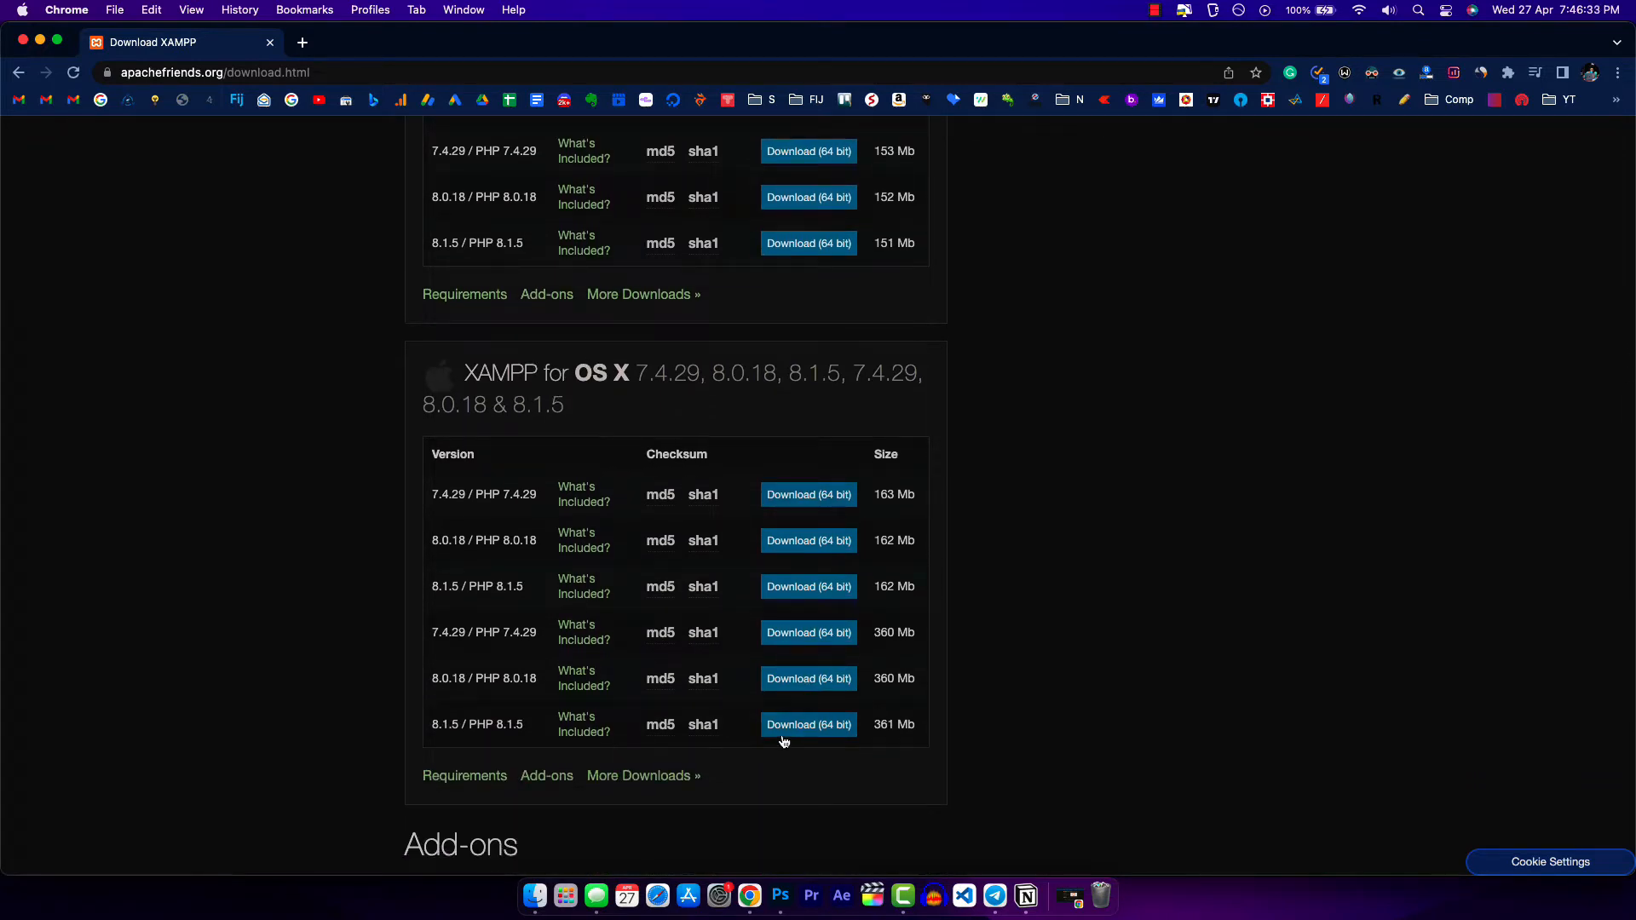
pyautogui.moveTo(574, 724)
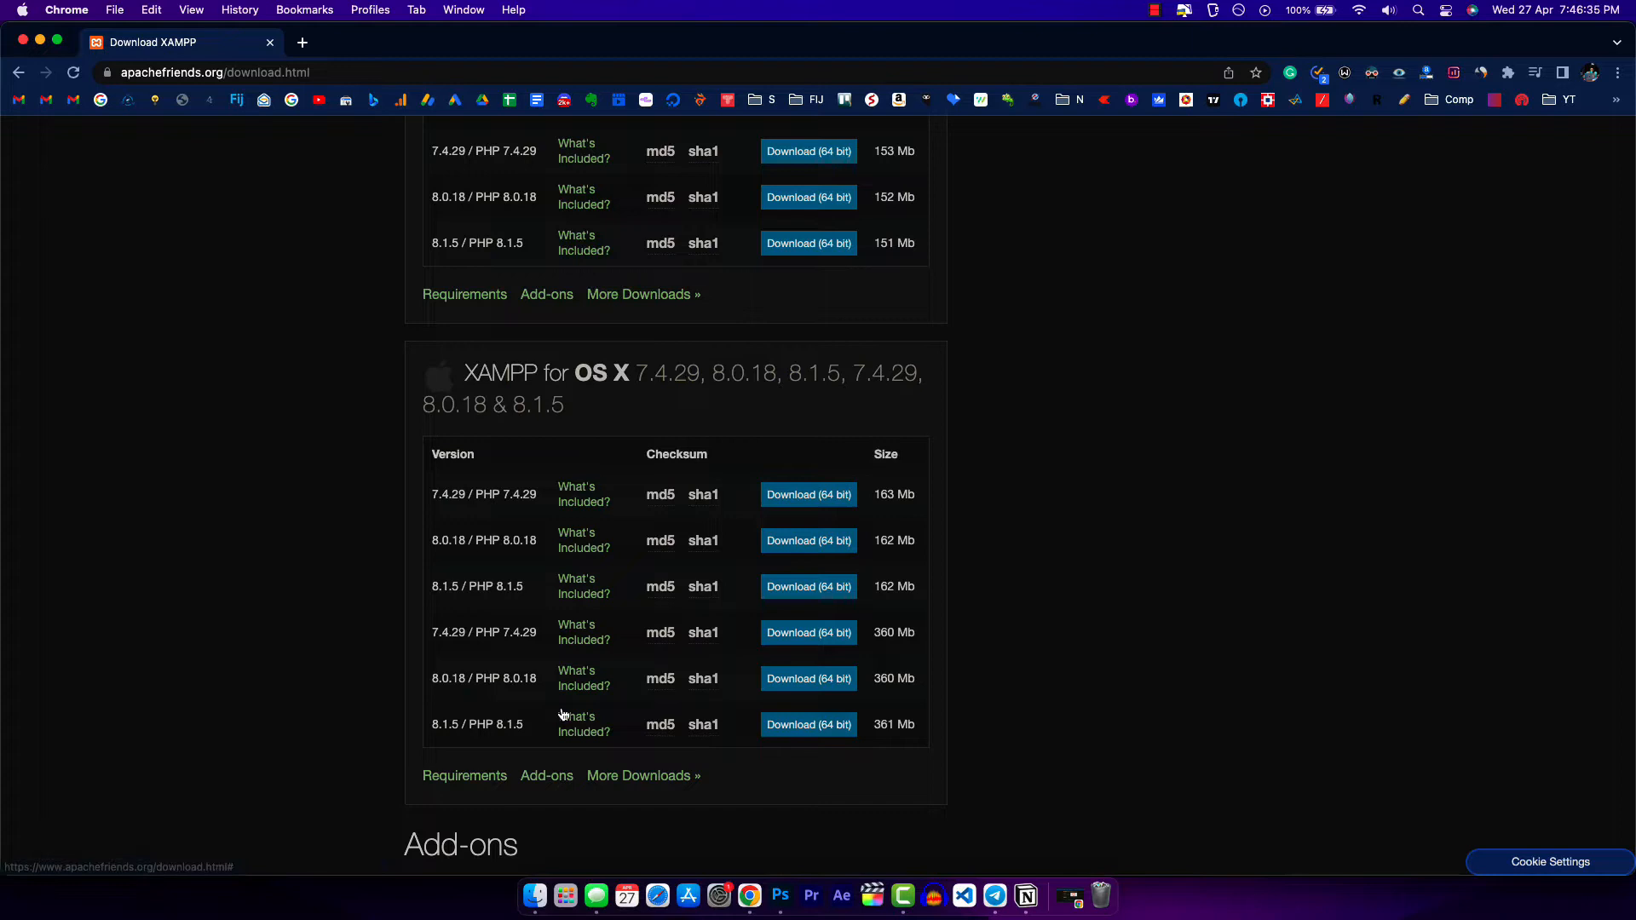
pyautogui.click(643, 775)
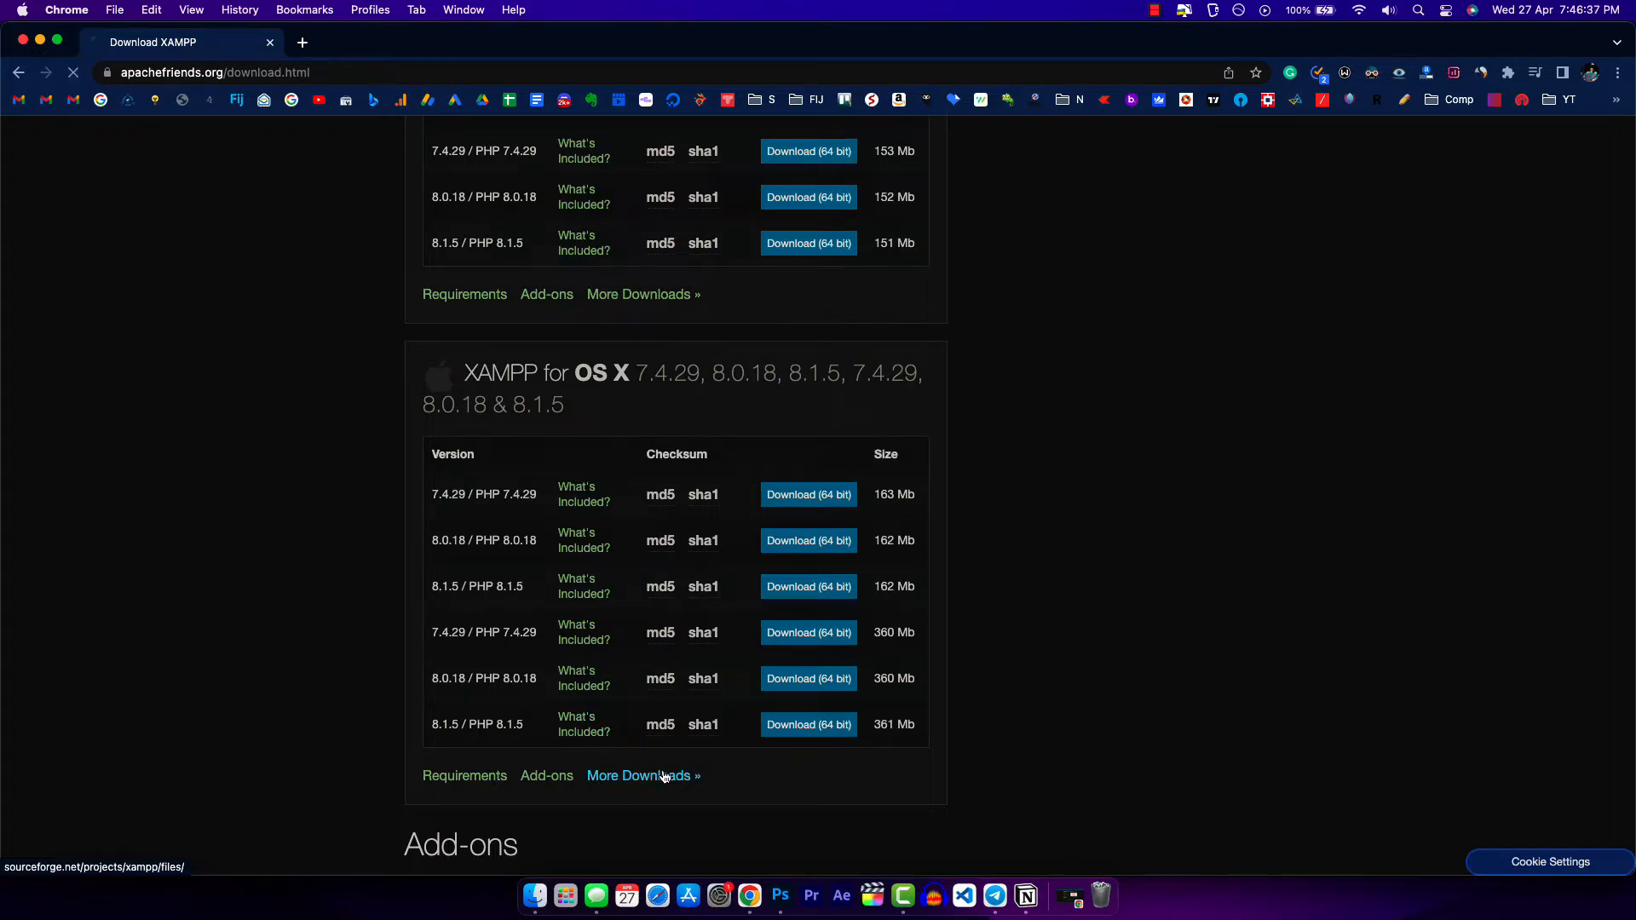
pyautogui.click(642, 775)
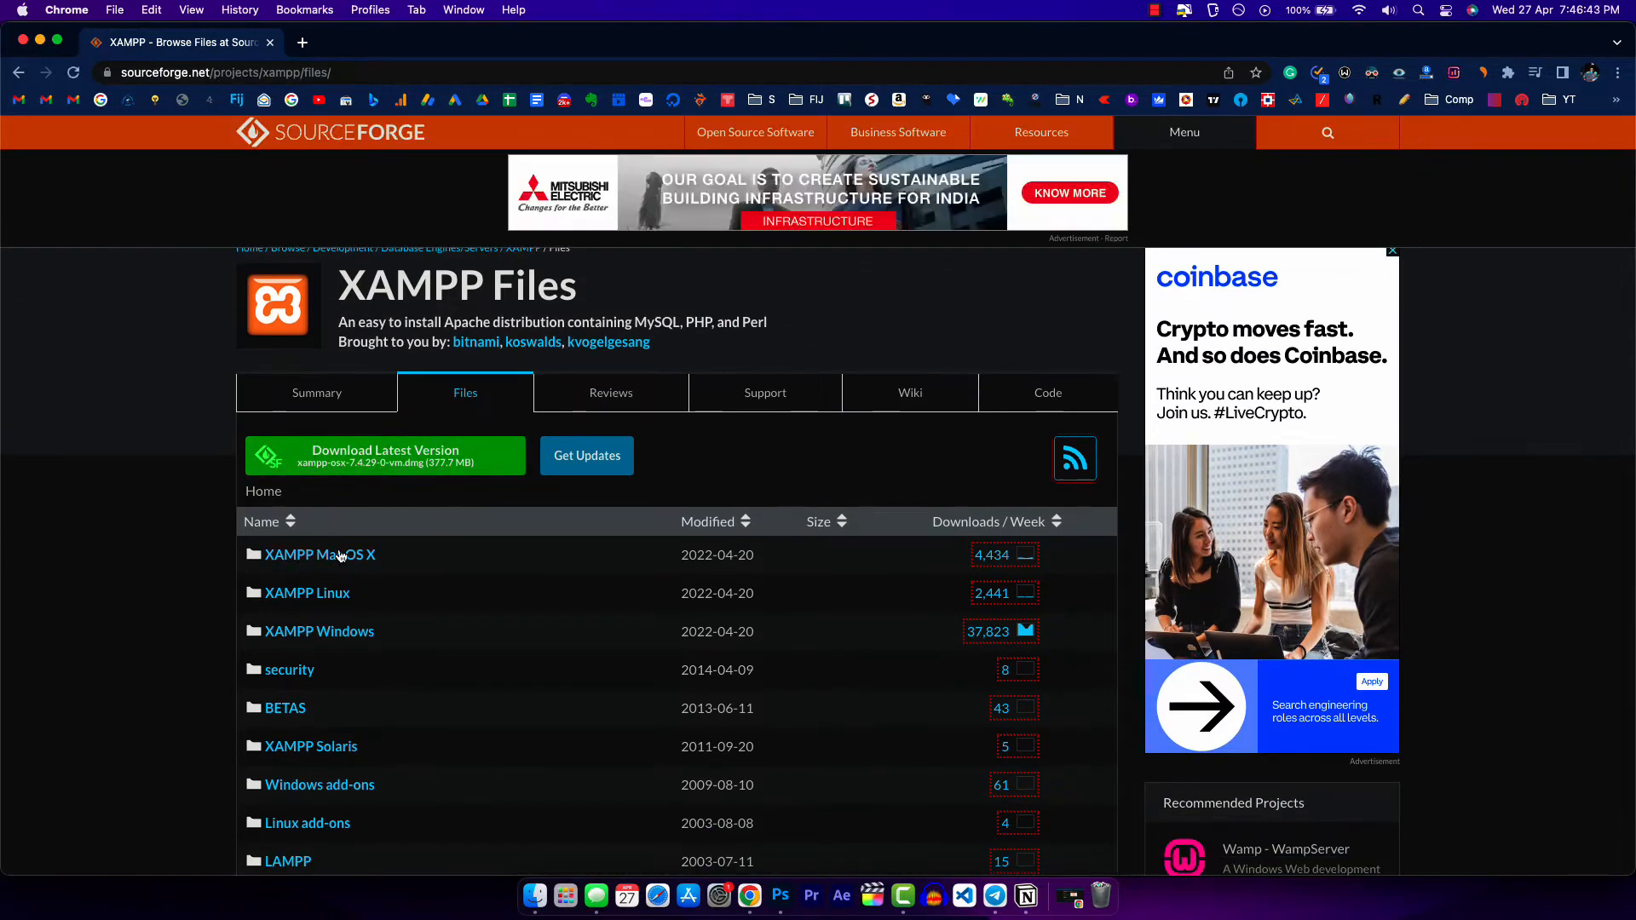
# - Browse SourceForge's XAMPP Mac OS X 8.1.5 folder and download xampp-osx-8.1.5-0-installer.dmg
pyautogui.click(318, 554)
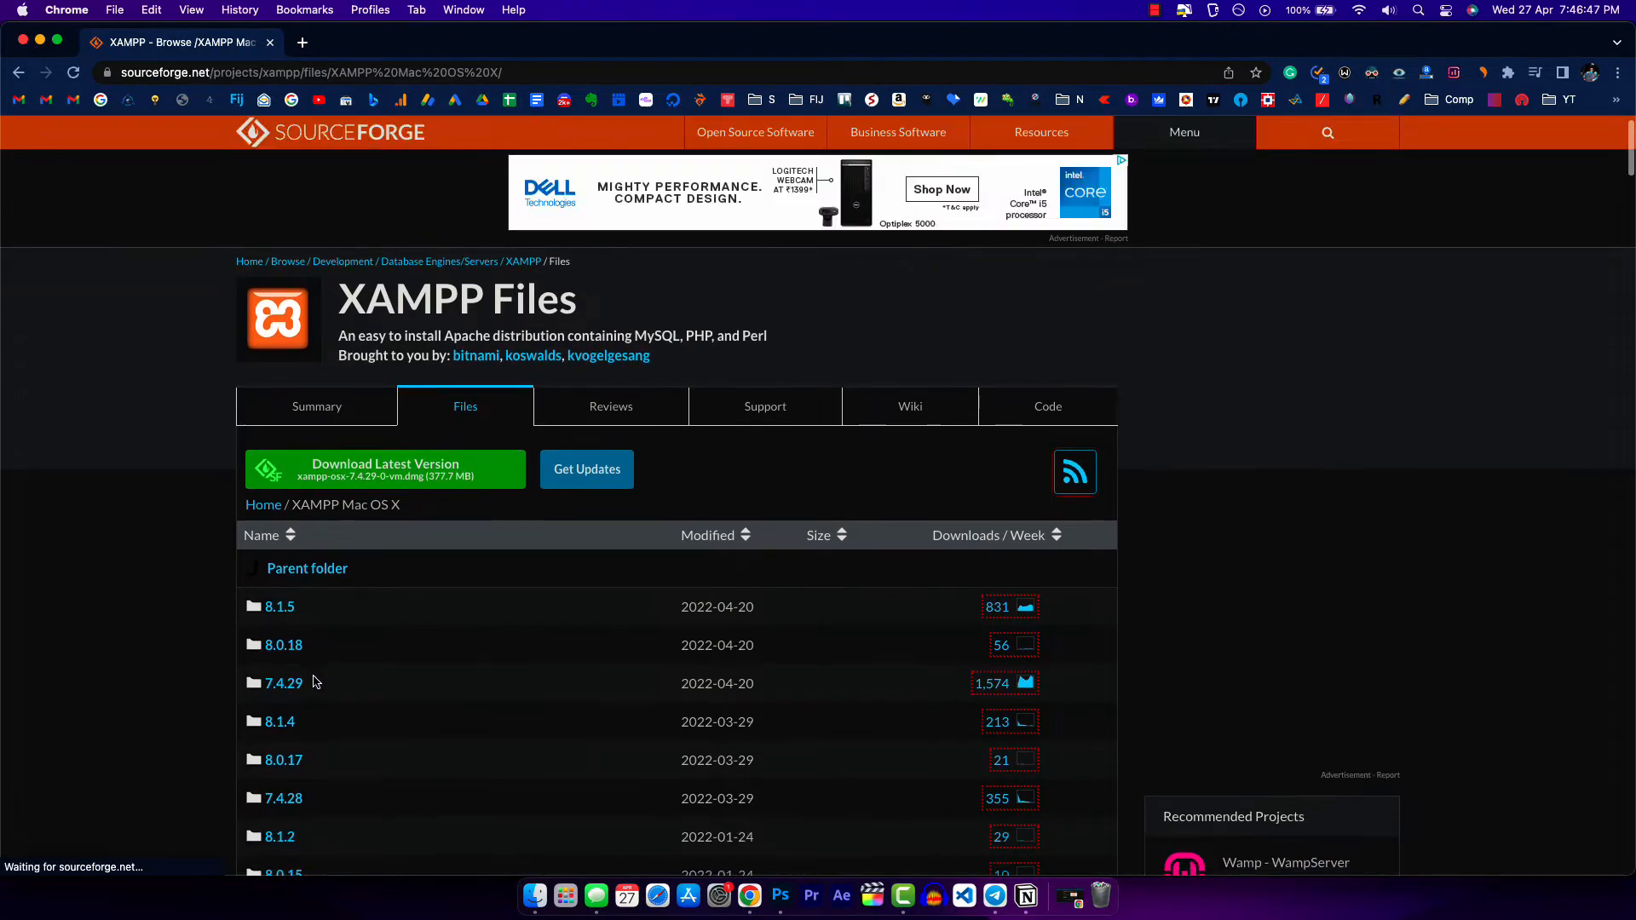
pyautogui.scroll(-3)
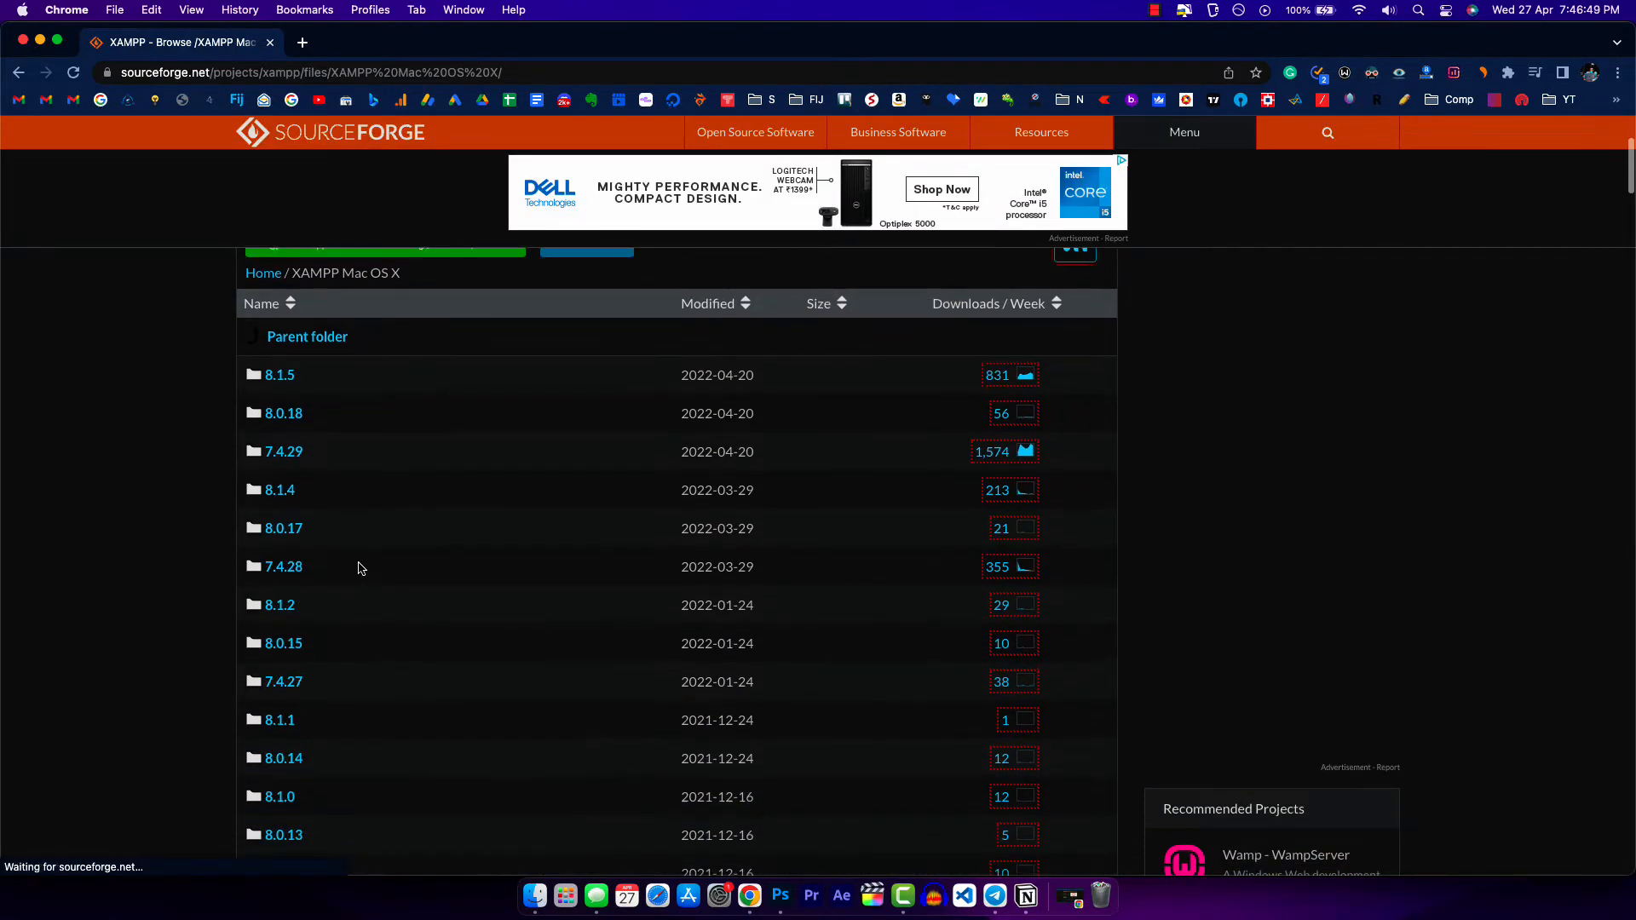
pyautogui.moveTo(277, 375)
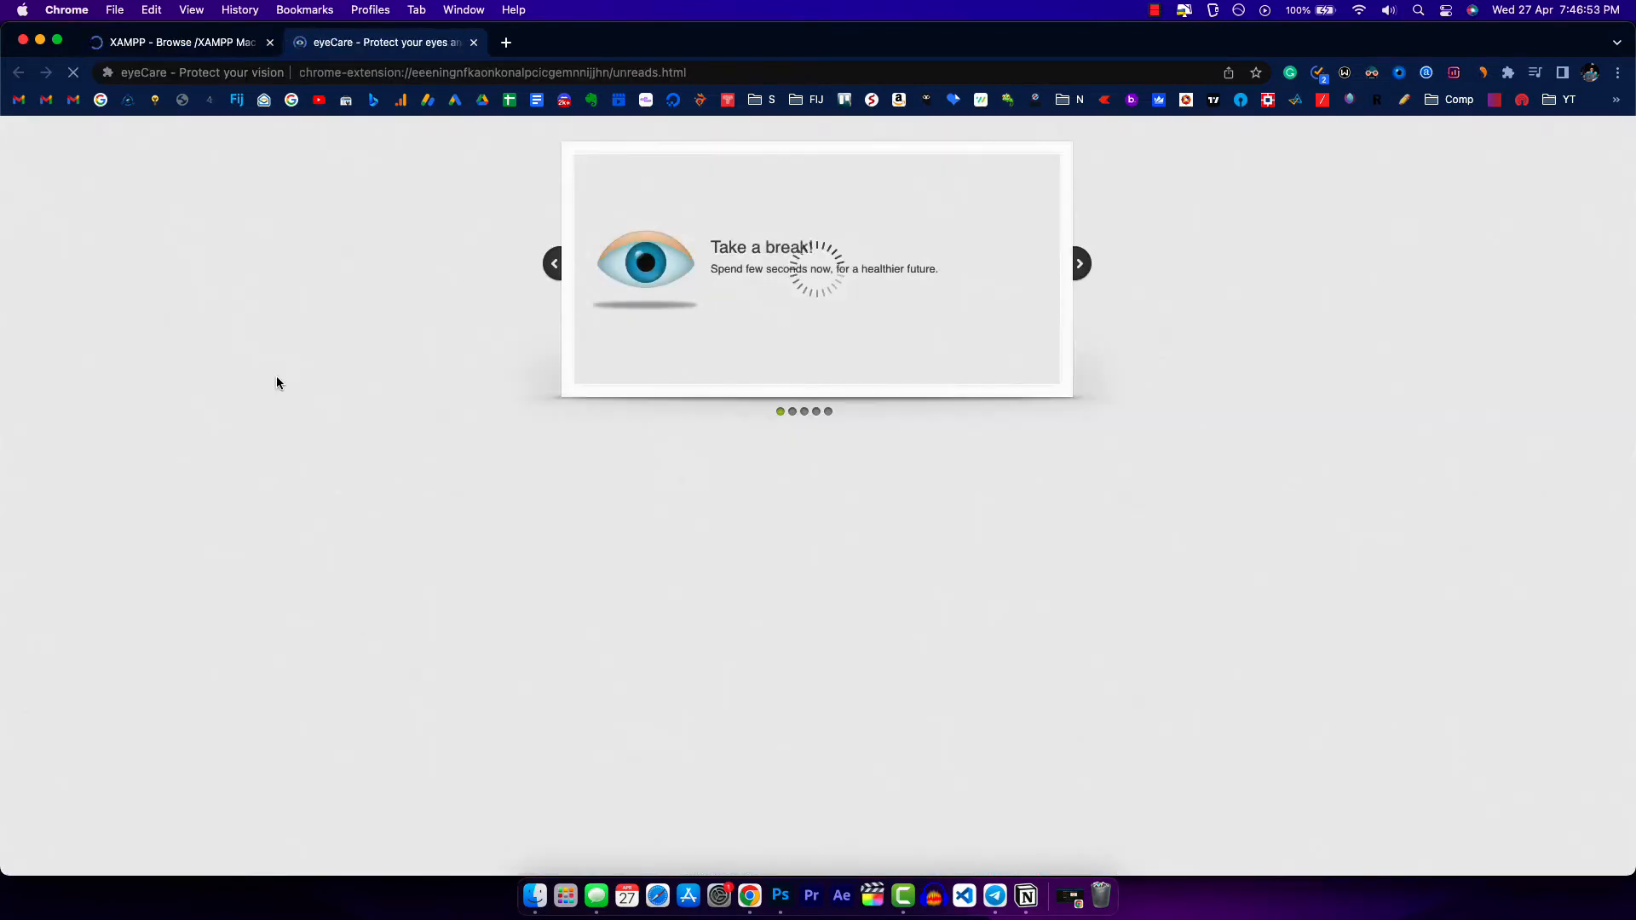
pyautogui.click(177, 42)
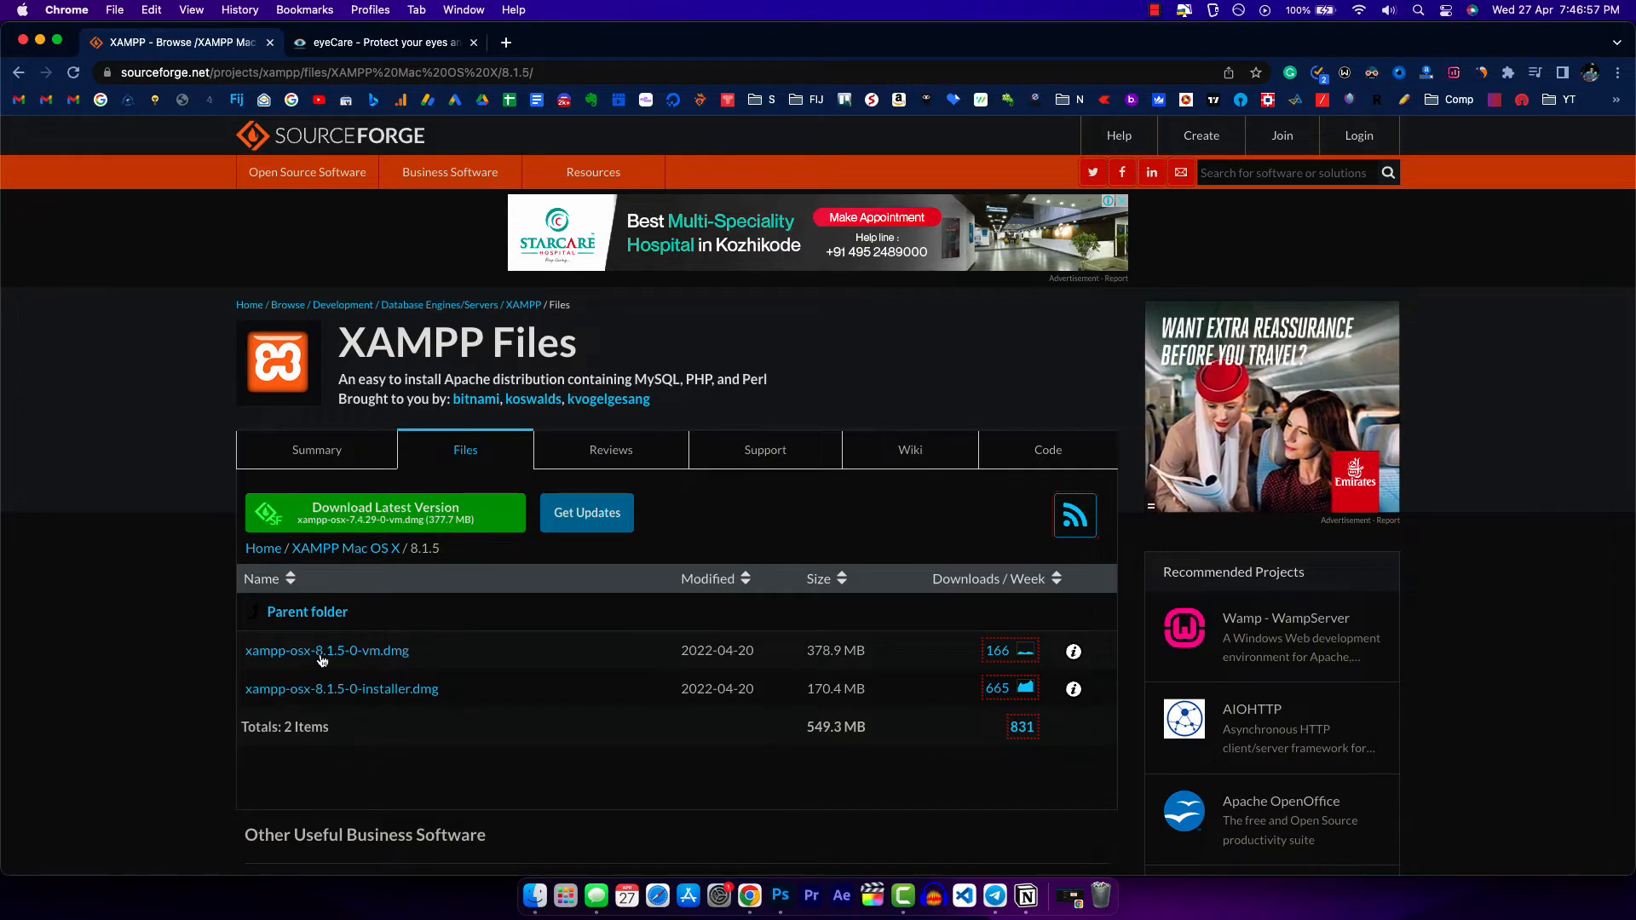
pyautogui.moveTo(341, 688)
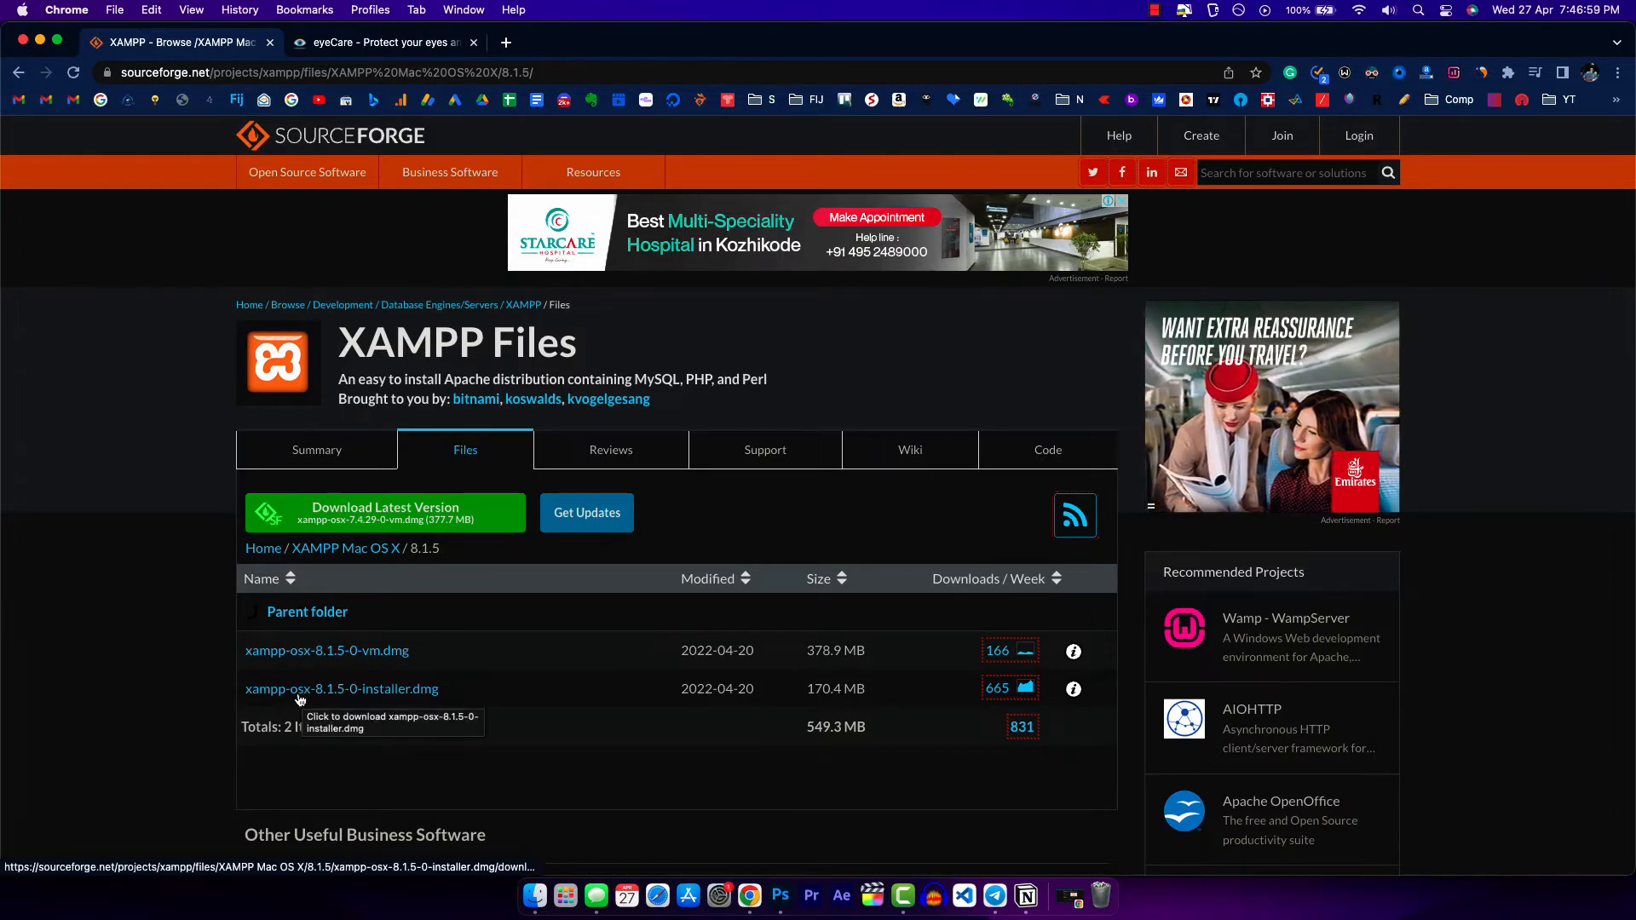
pyautogui.moveTo(327, 649)
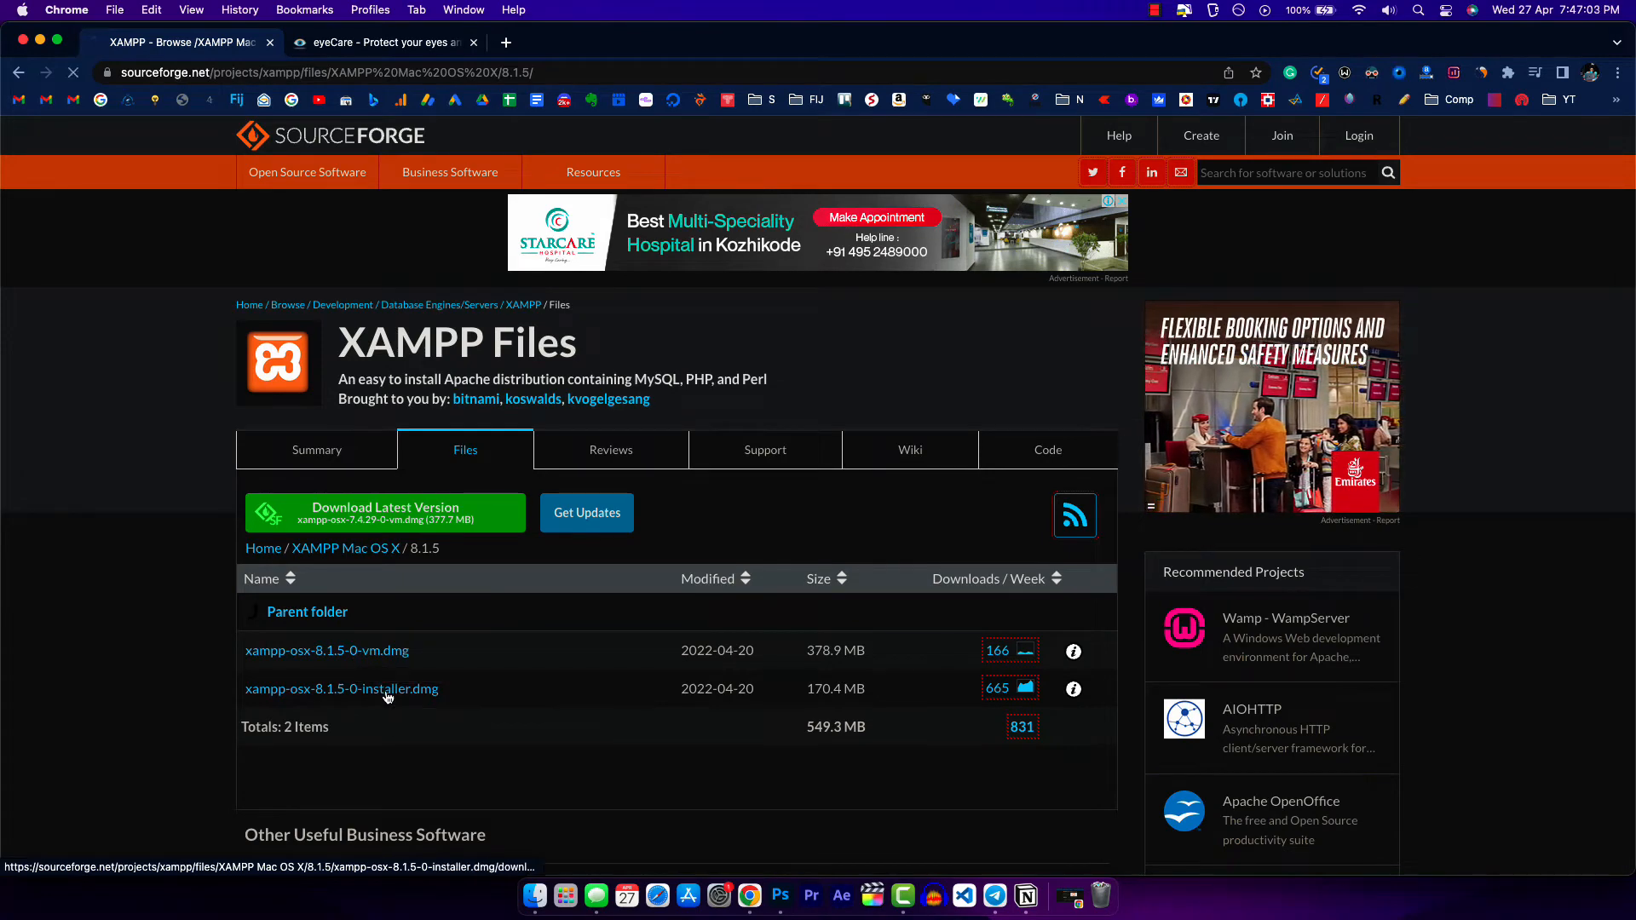
pyautogui.click(340, 688)
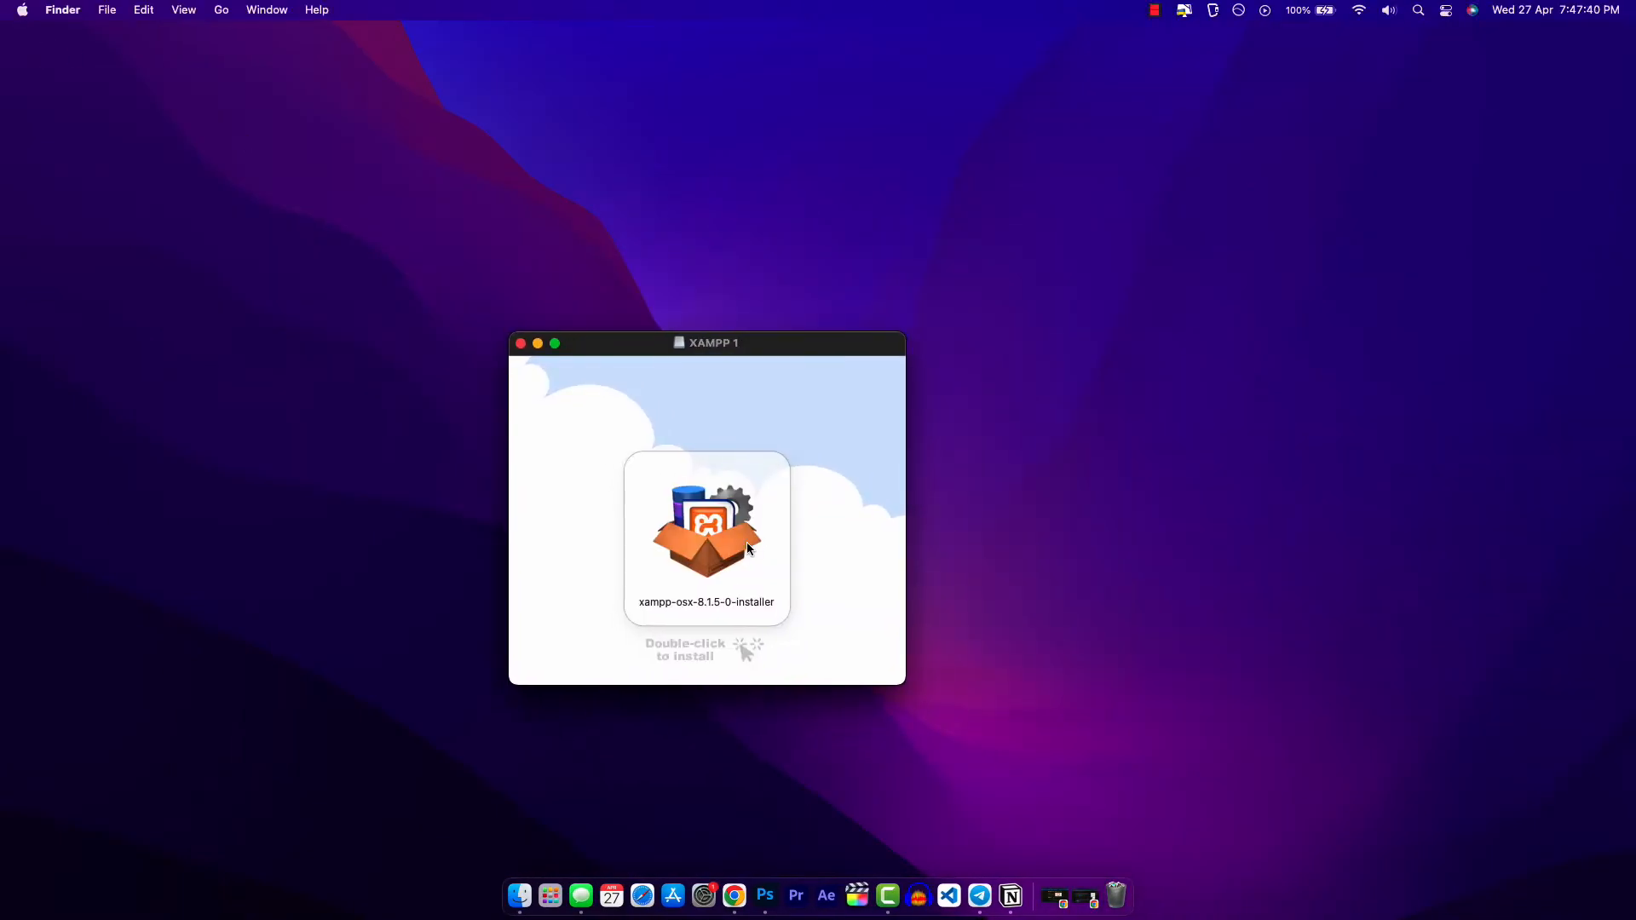
# - Launch xampp-osx-8.1.5-0-installer from the disk image and authorize it with the administrator password
pyautogui.click(705, 526)
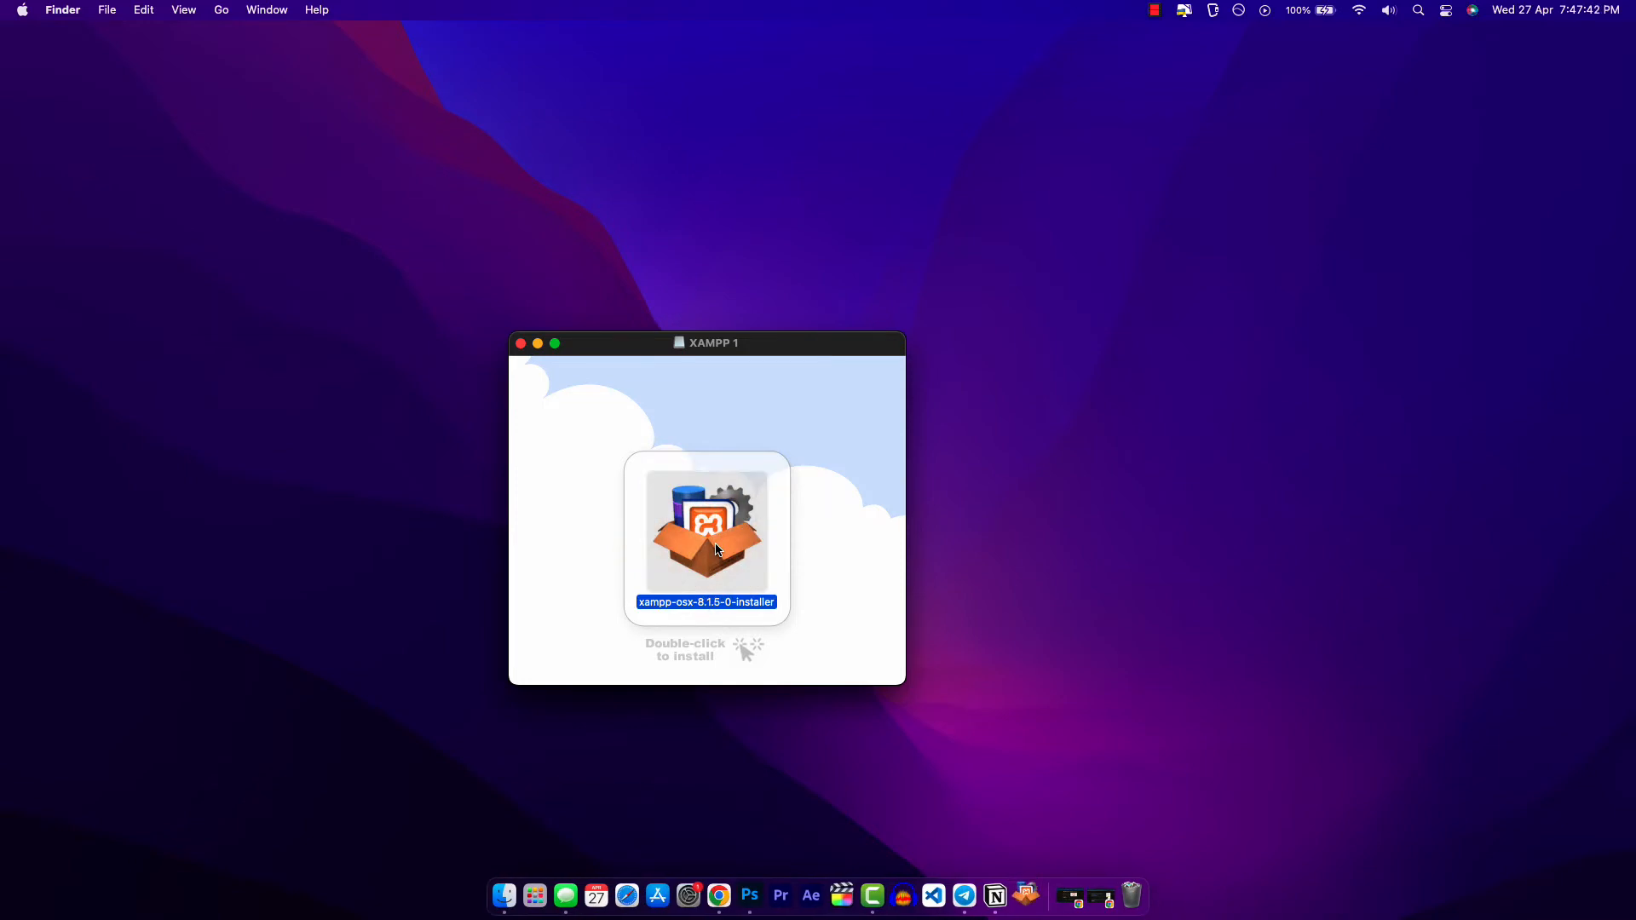
pyautogui.doubleClick(705, 526)
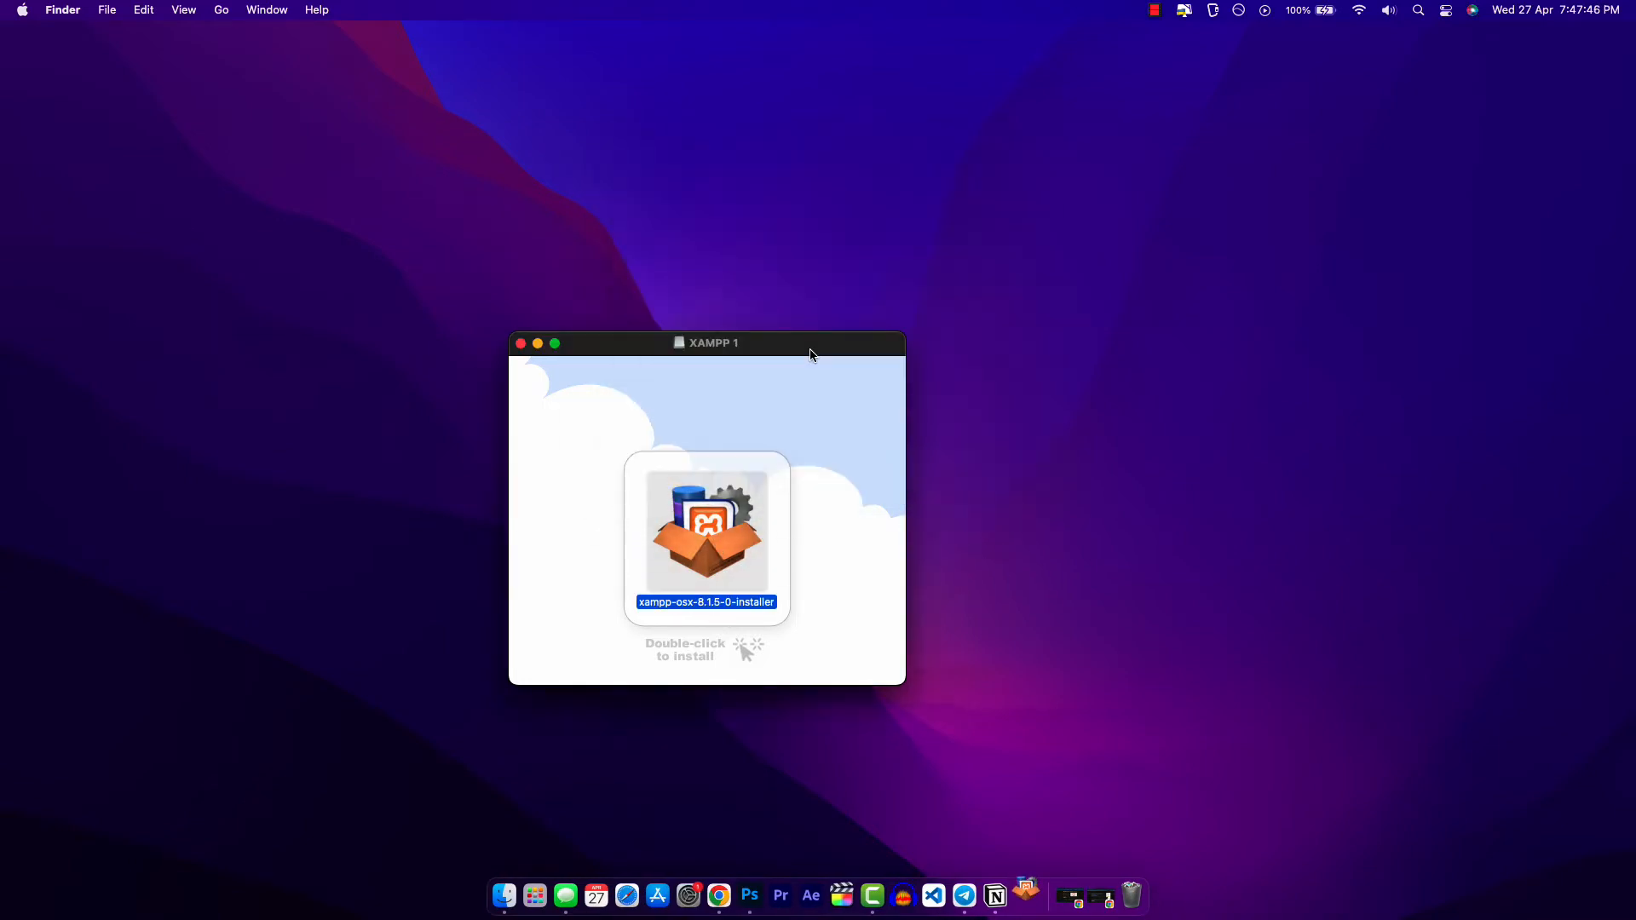
pyautogui.doubleClick(705, 531)
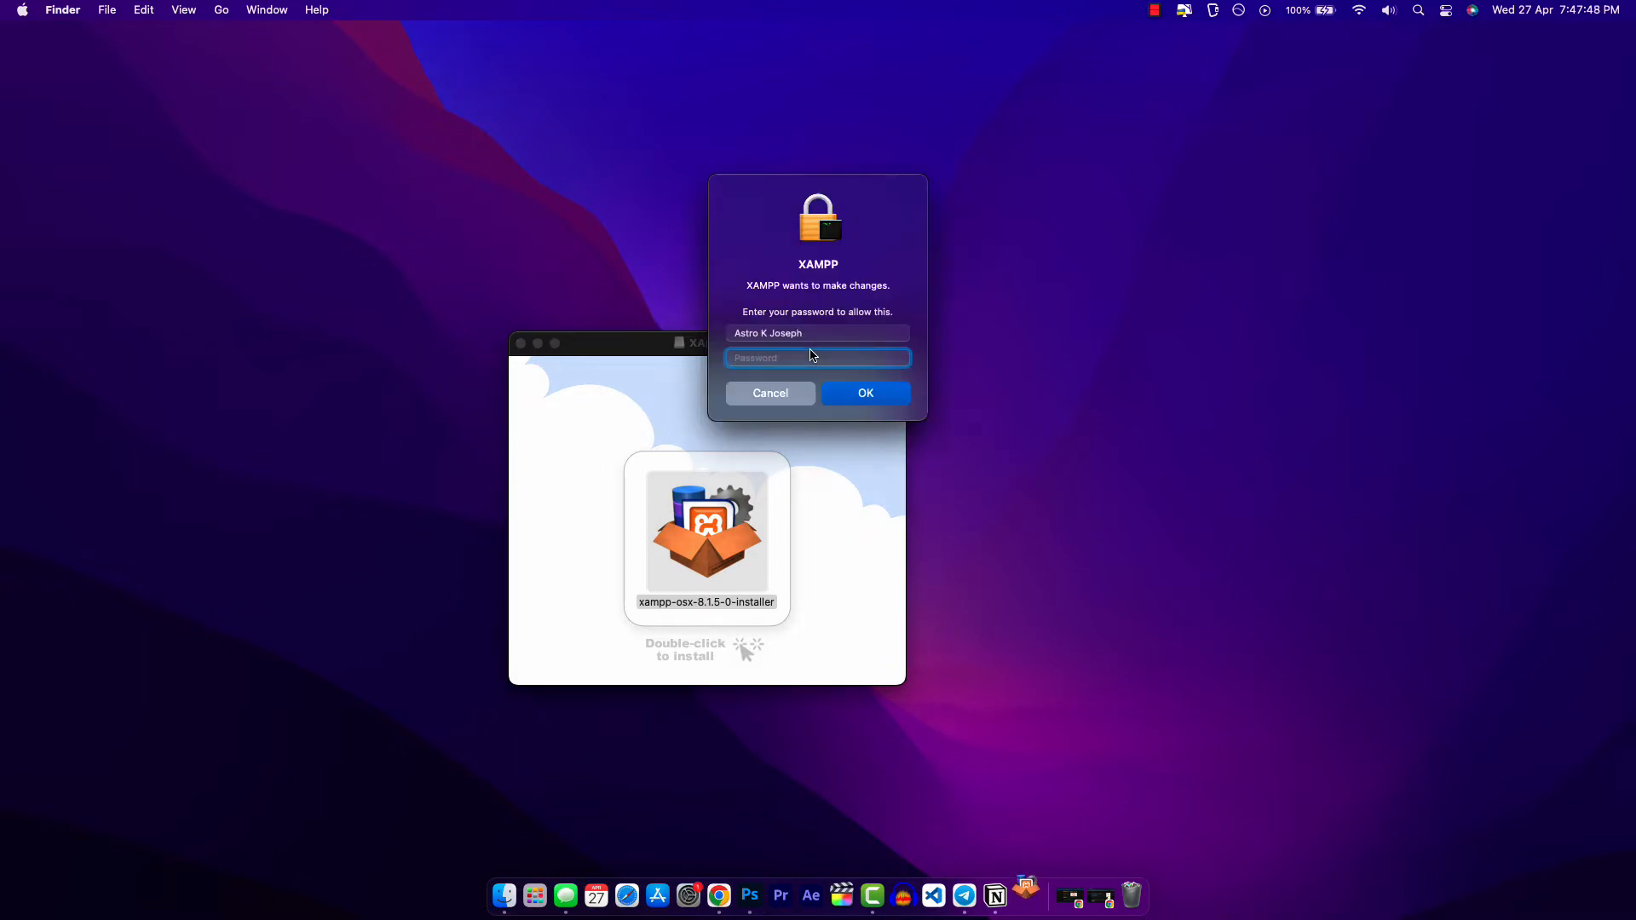
pyautogui.write('password')
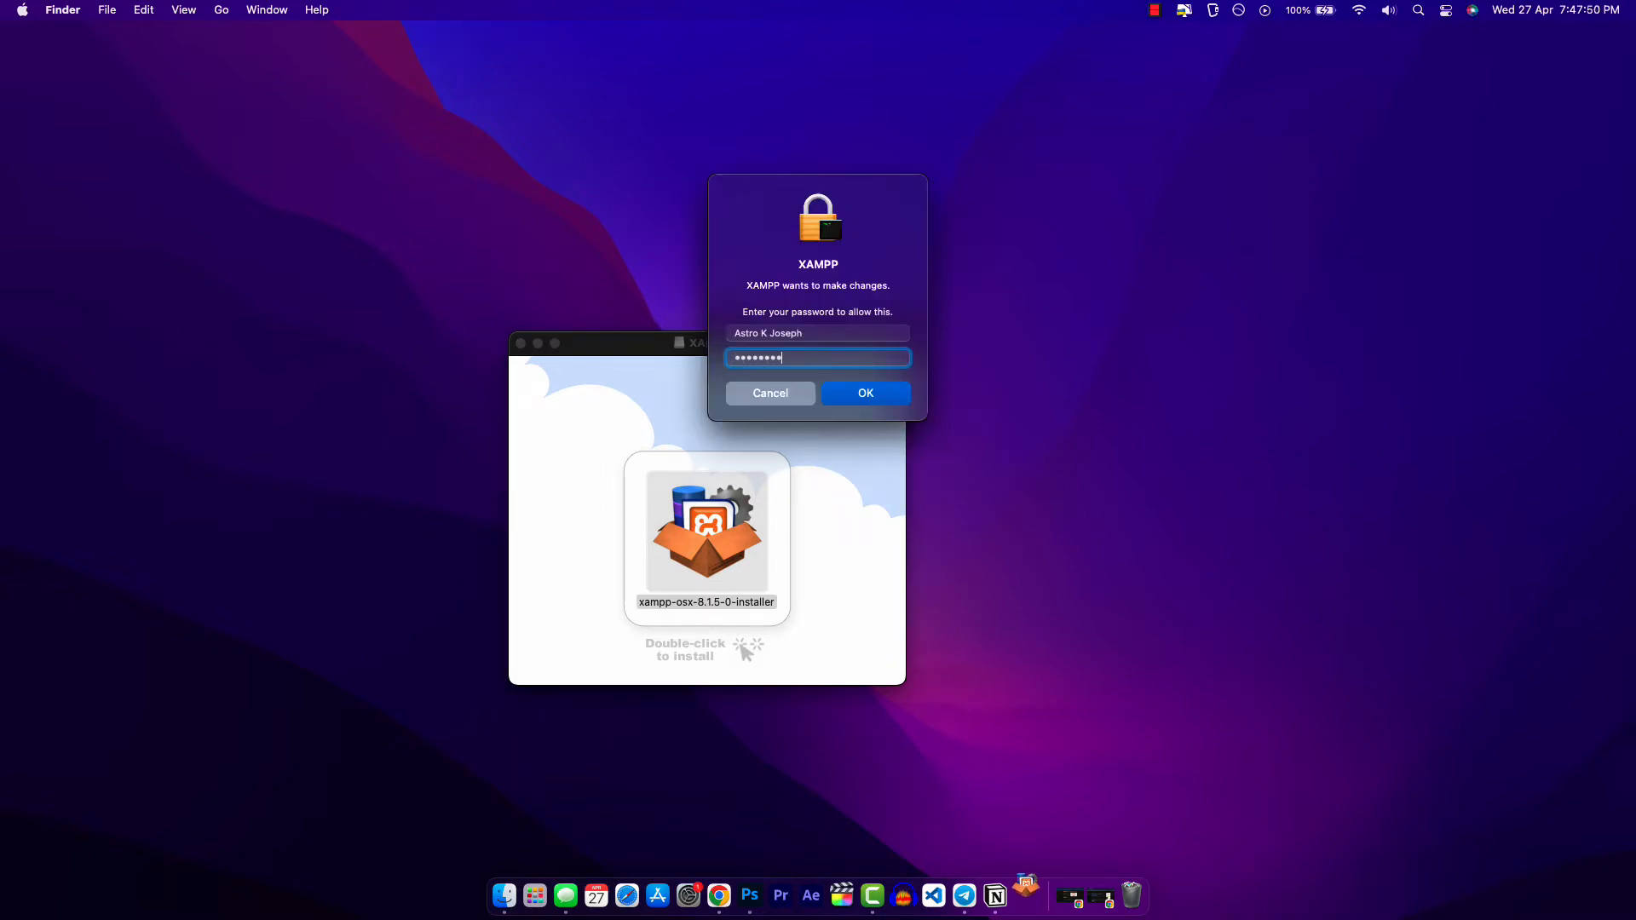
pyautogui.click(865, 393)
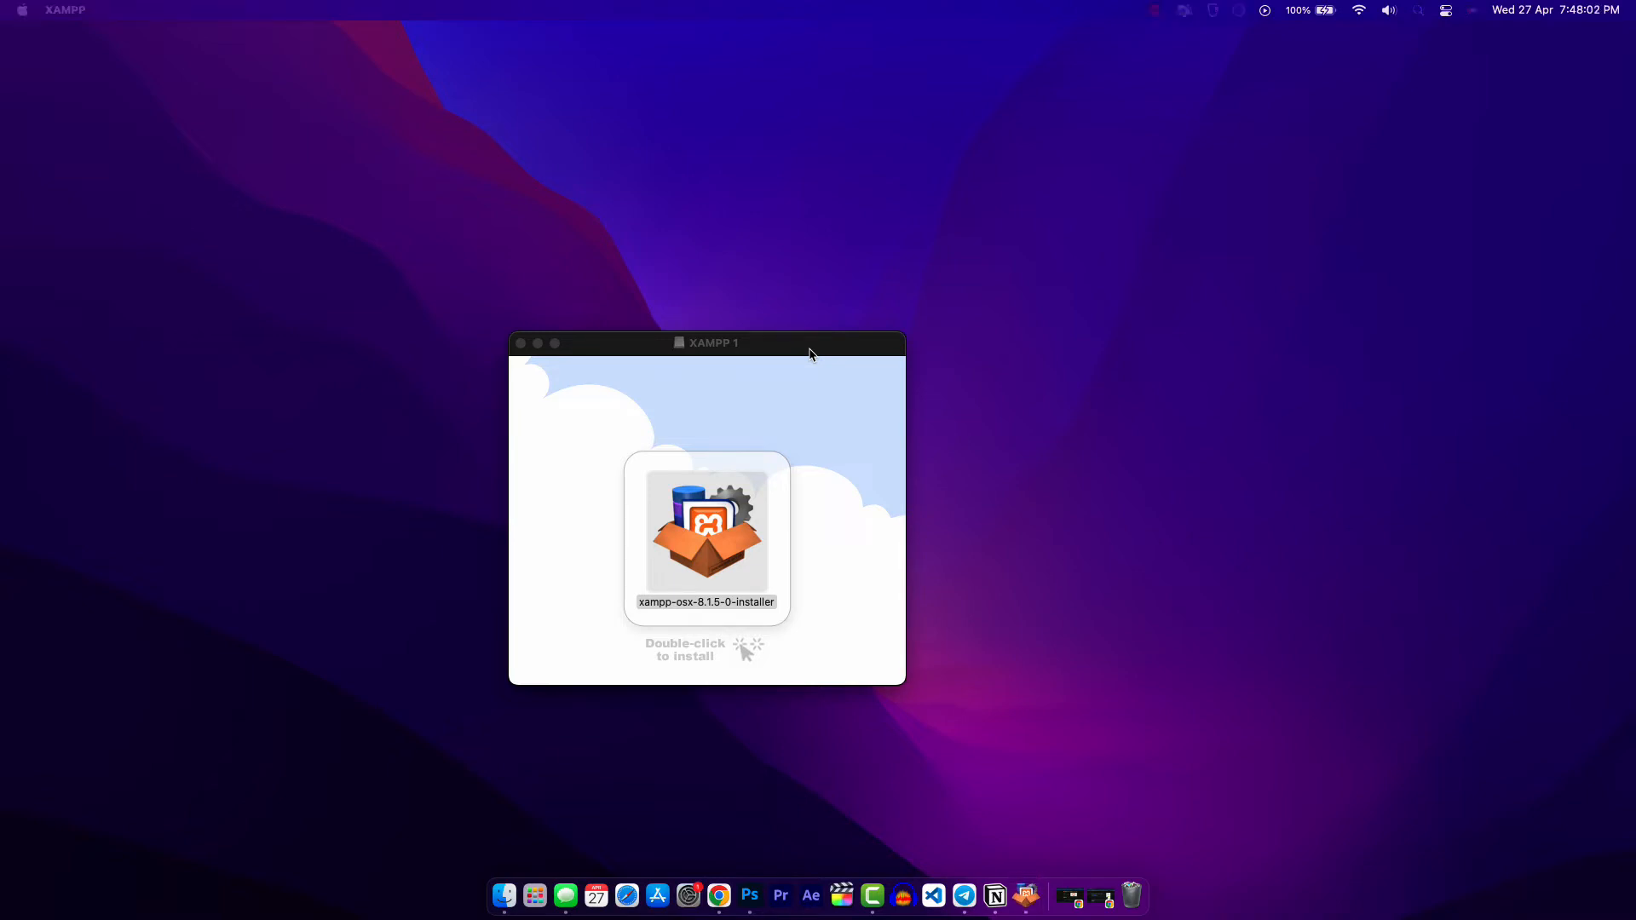
pyautogui.doubleClick(705, 530)
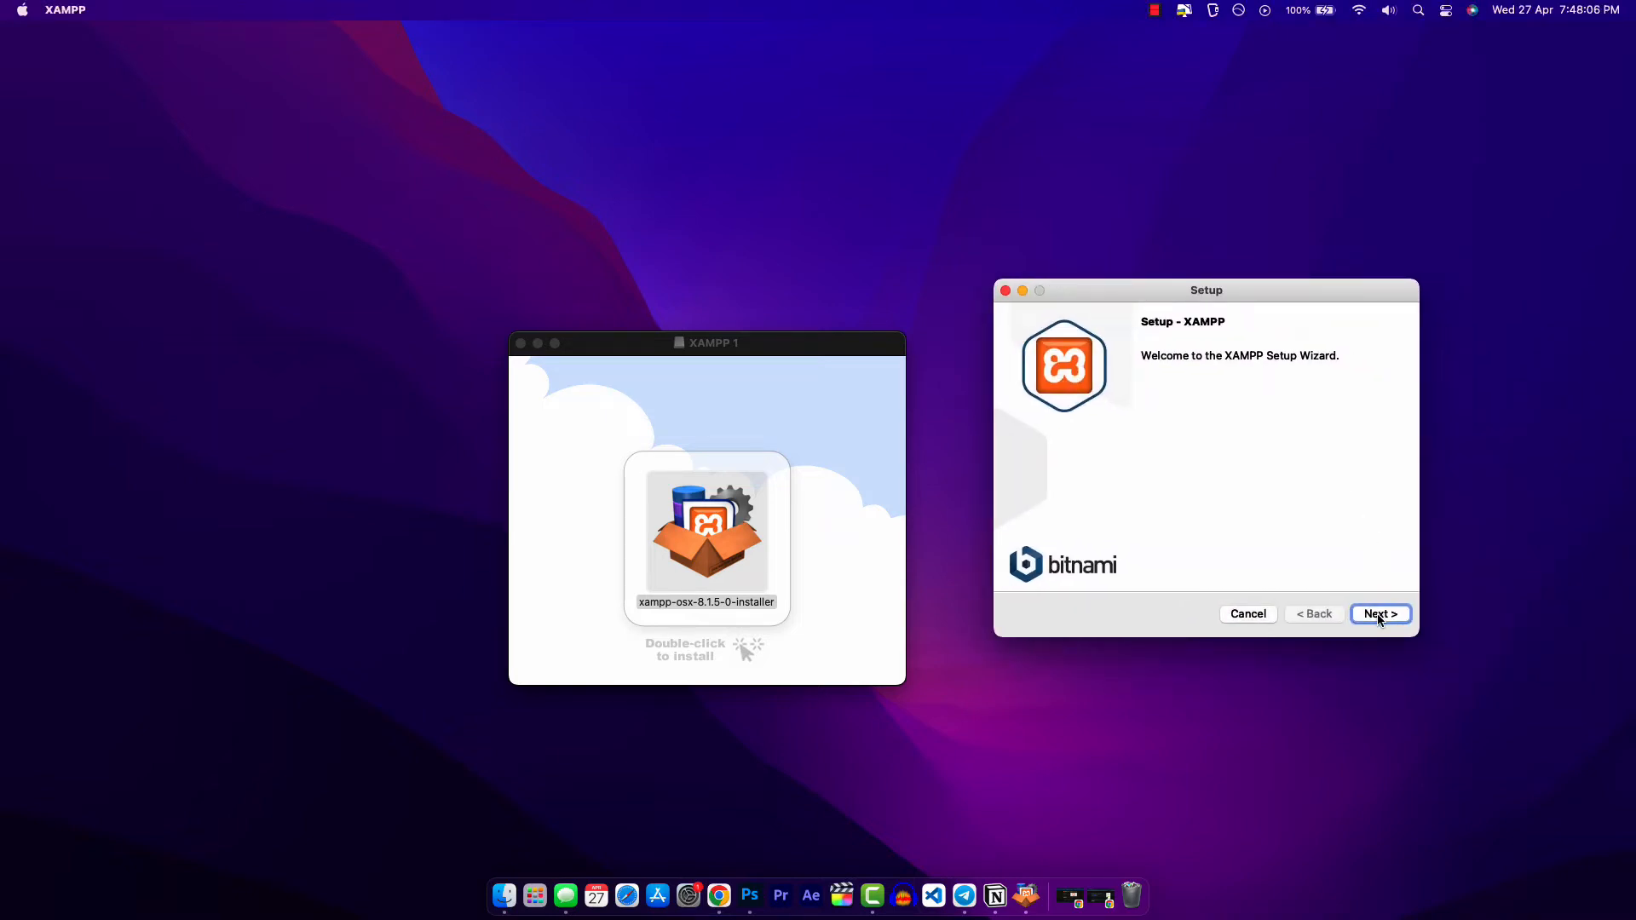
# - Advance the Setup Wizard past welcome and /Applications/XAMPP directory screens and begin installing
pyautogui.click(1378, 614)
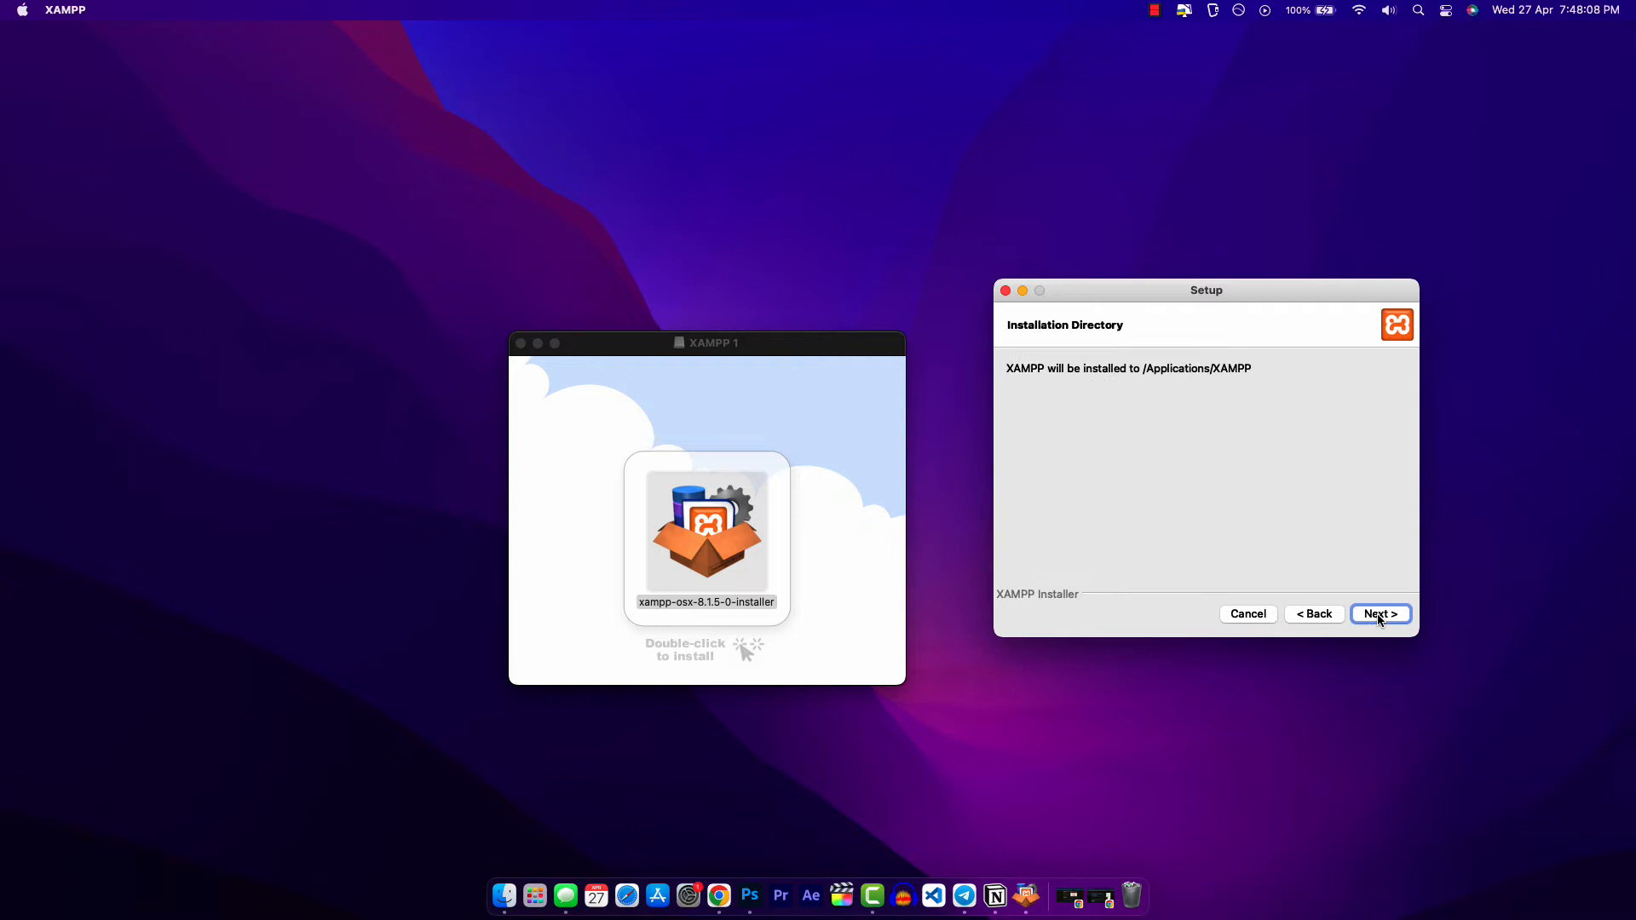
pyautogui.click(1379, 613)
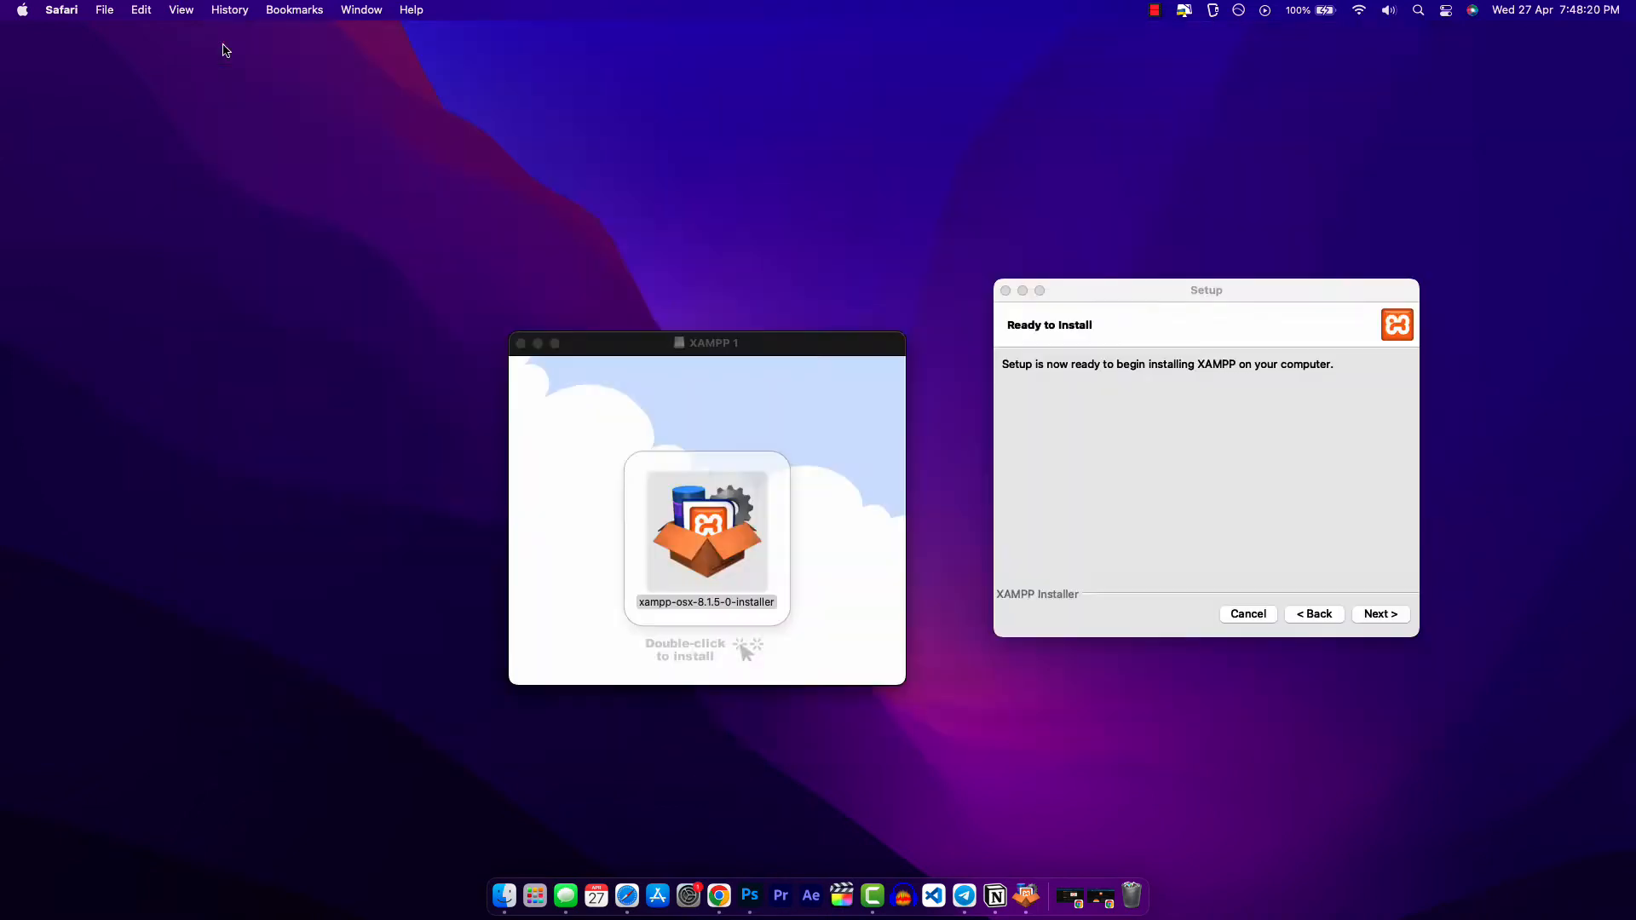
pyautogui.click(1379, 613)
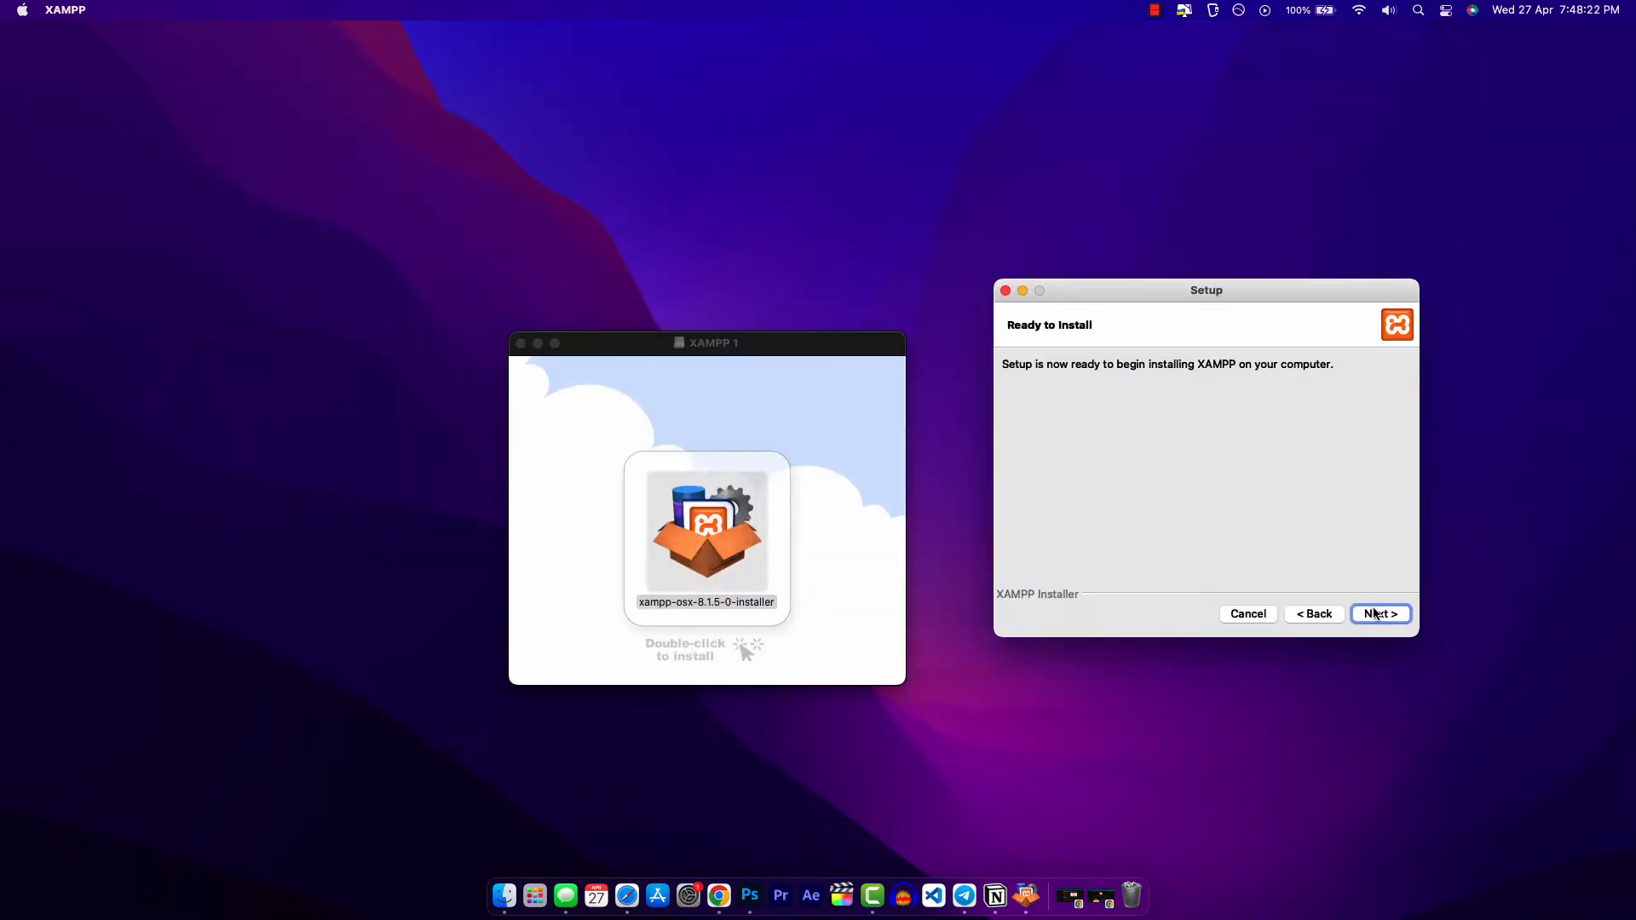
pyautogui.click(1378, 614)
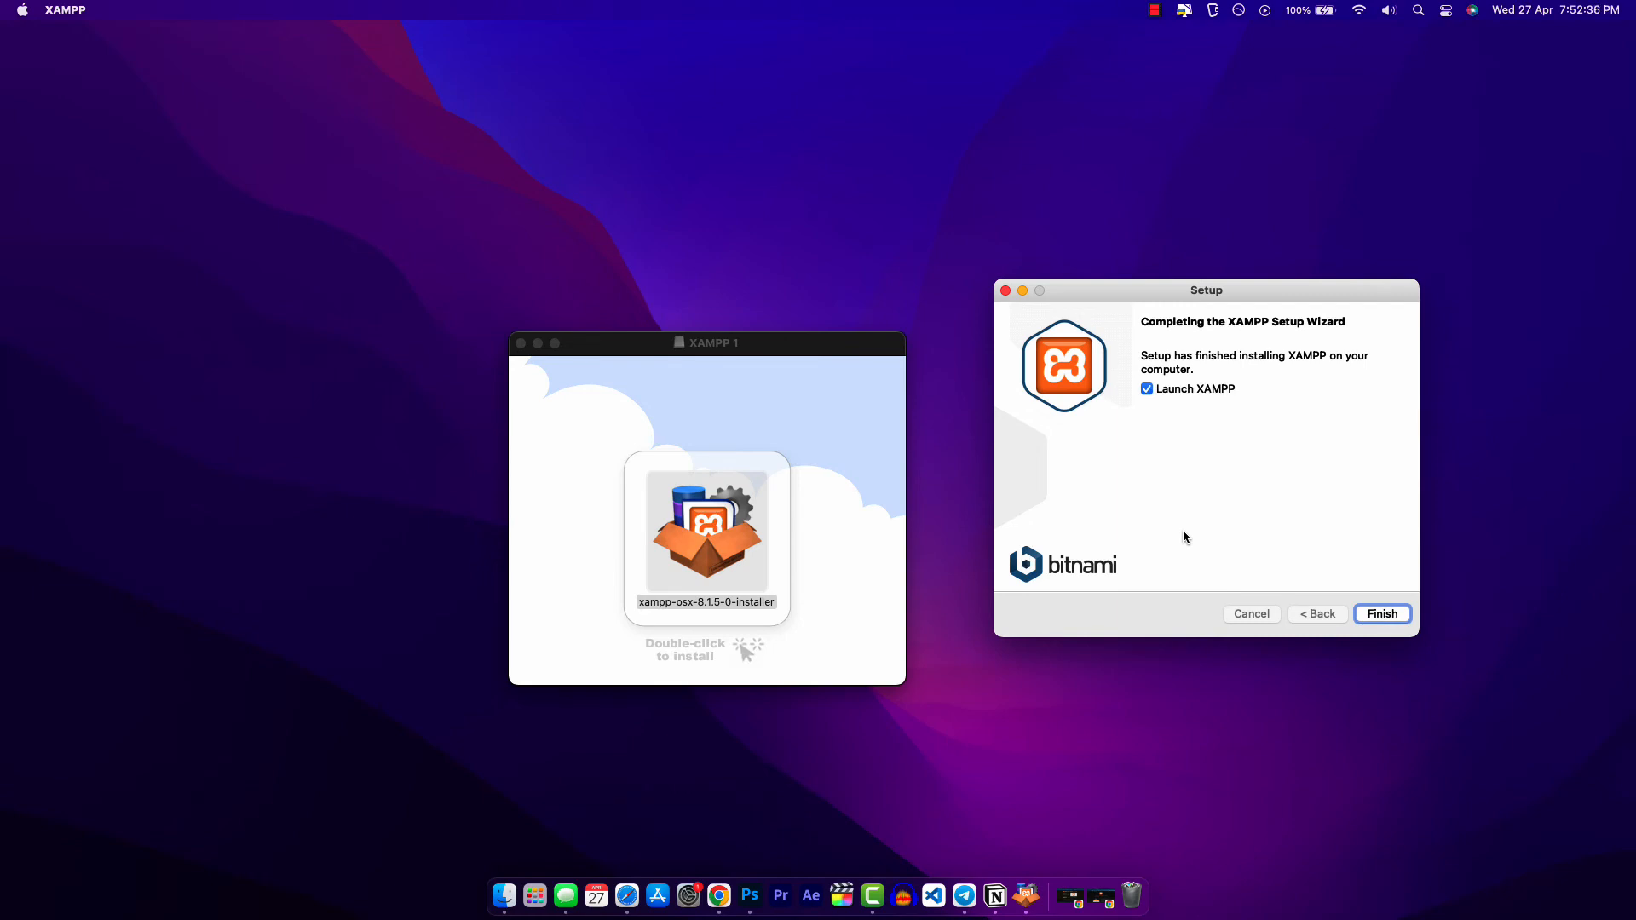
pyautogui.moveTo(1280, 565)
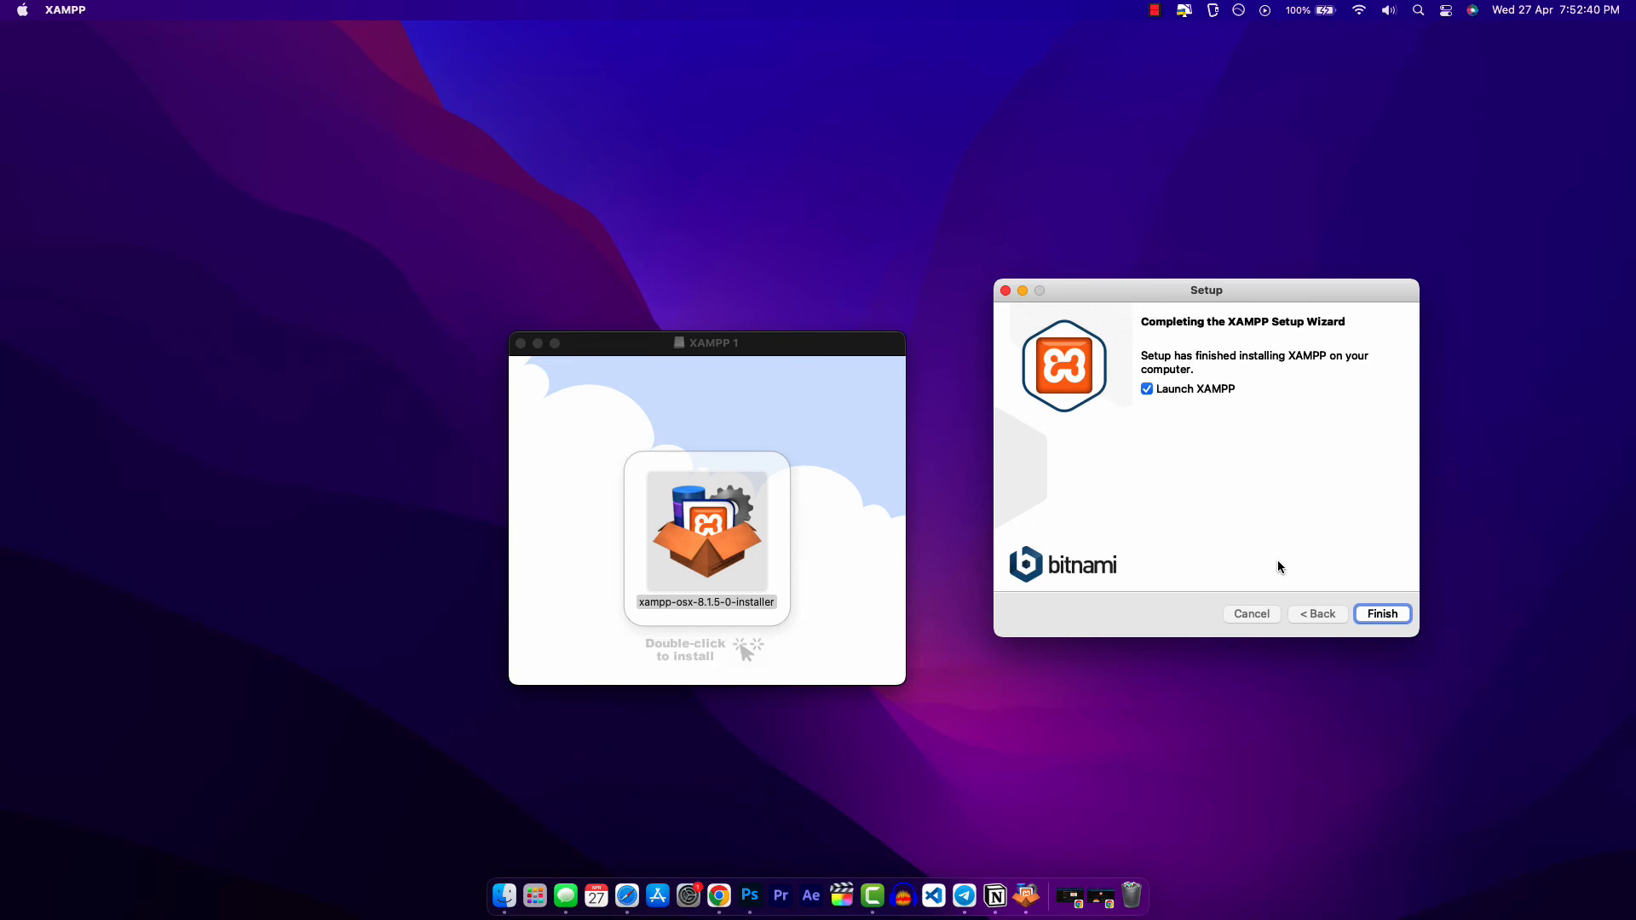
# - Finish setup with Launch XAMPP checked so the Application Manager opens
pyautogui.click(1382, 614)
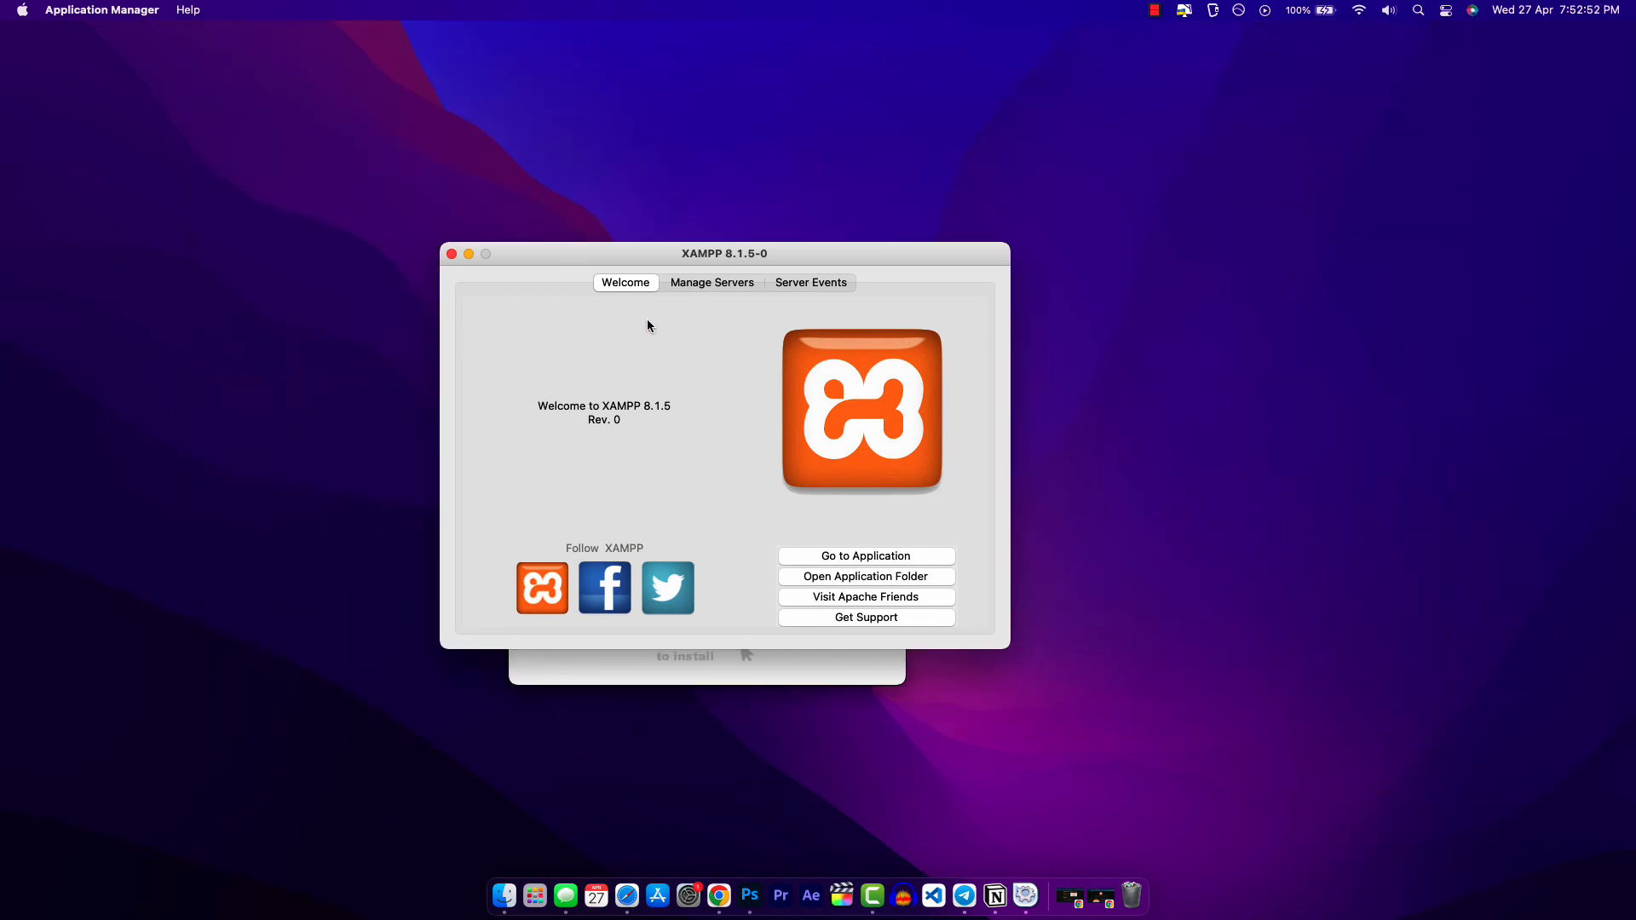
# - In Manage Servers, start the MySQL Database server alongside the running Apache Web Server
pyautogui.click(712, 281)
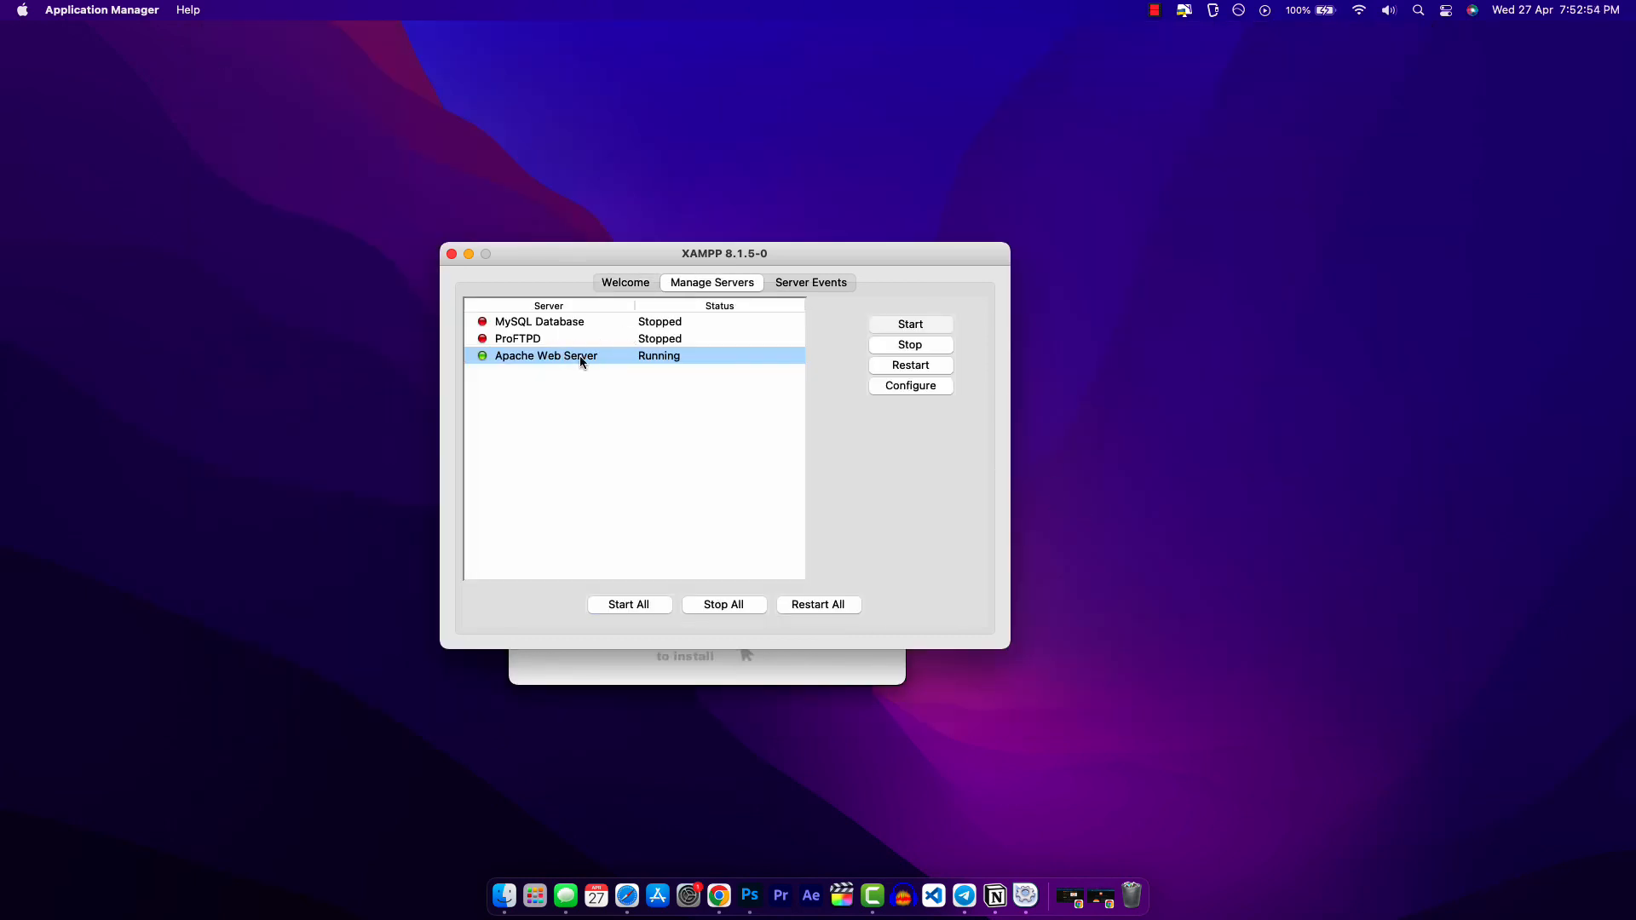
pyautogui.click(540, 322)
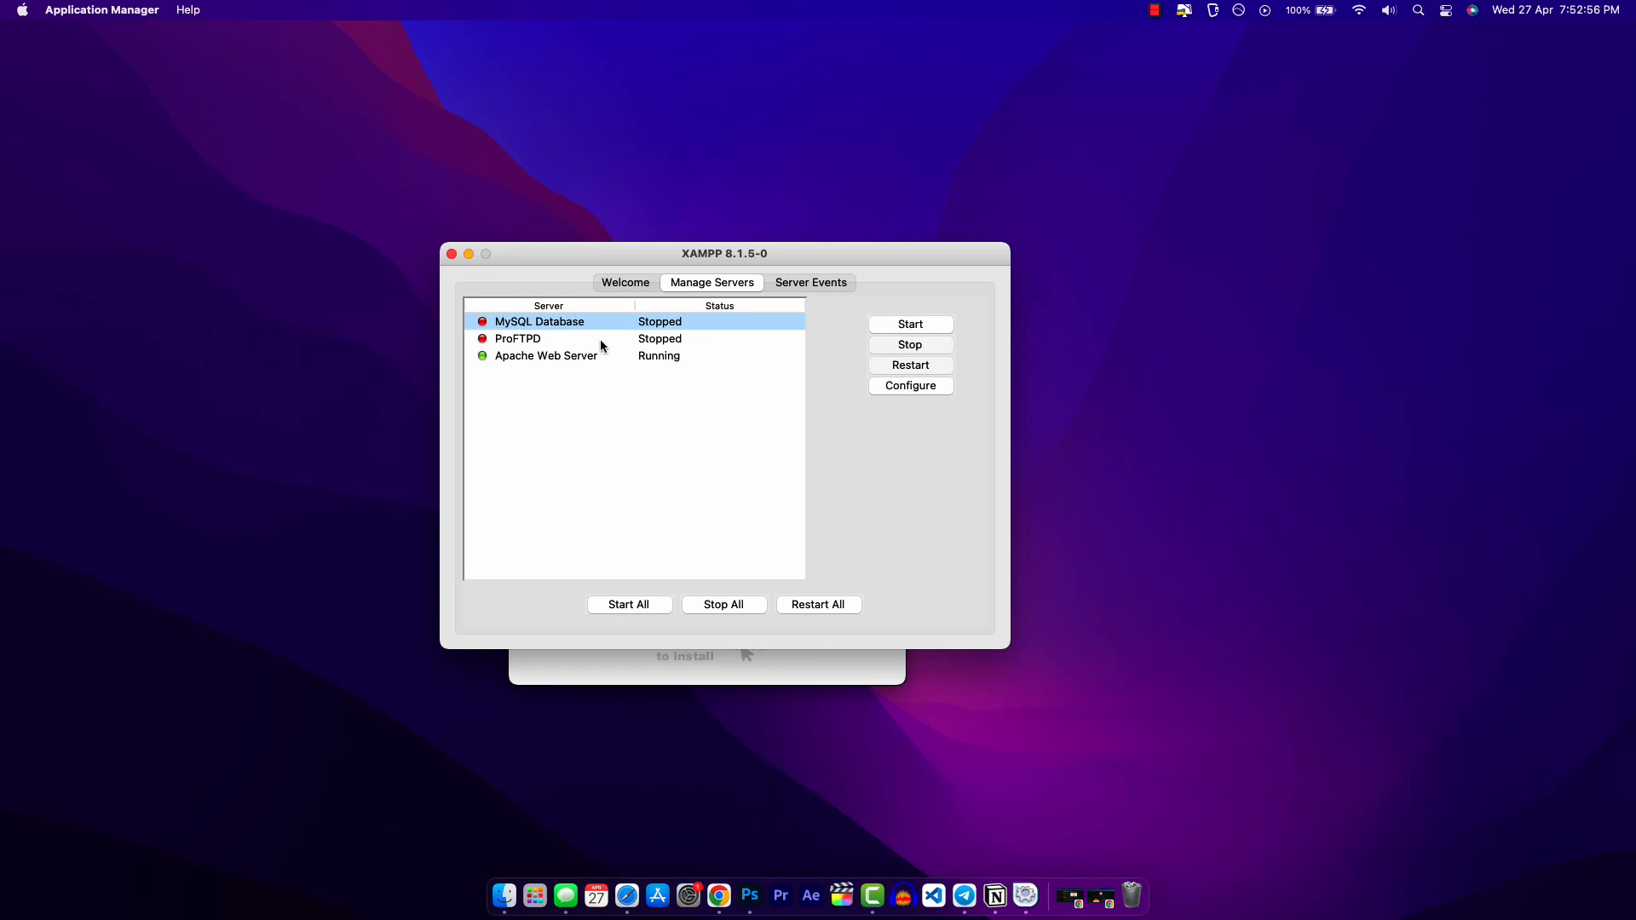
pyautogui.click(908, 324)
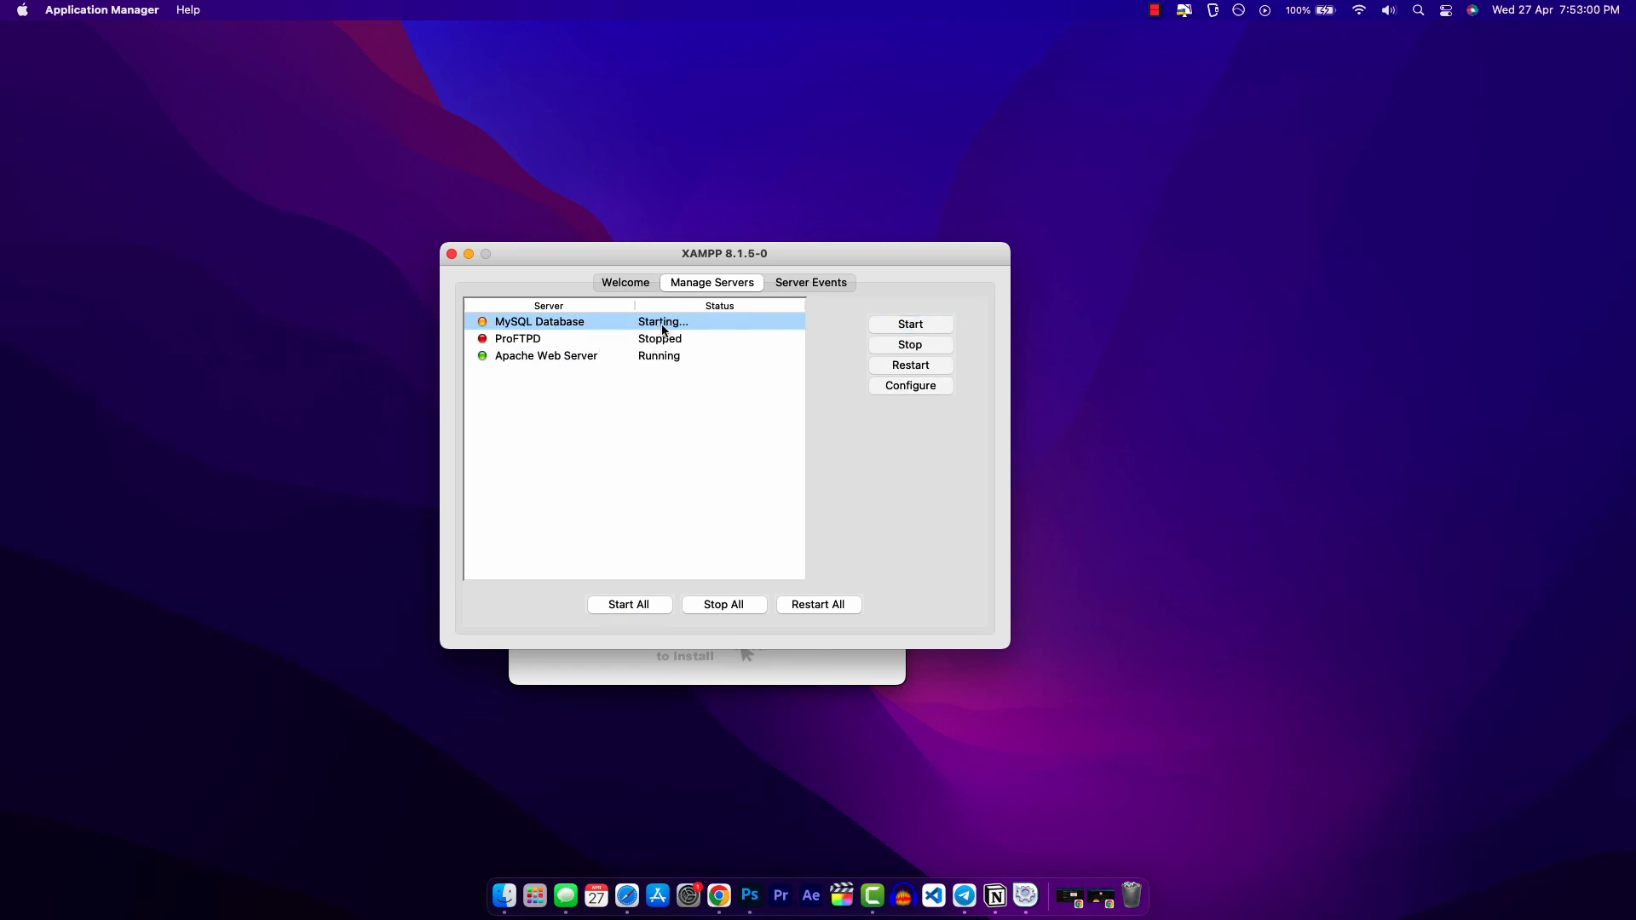
pyautogui.moveTo(627, 330)
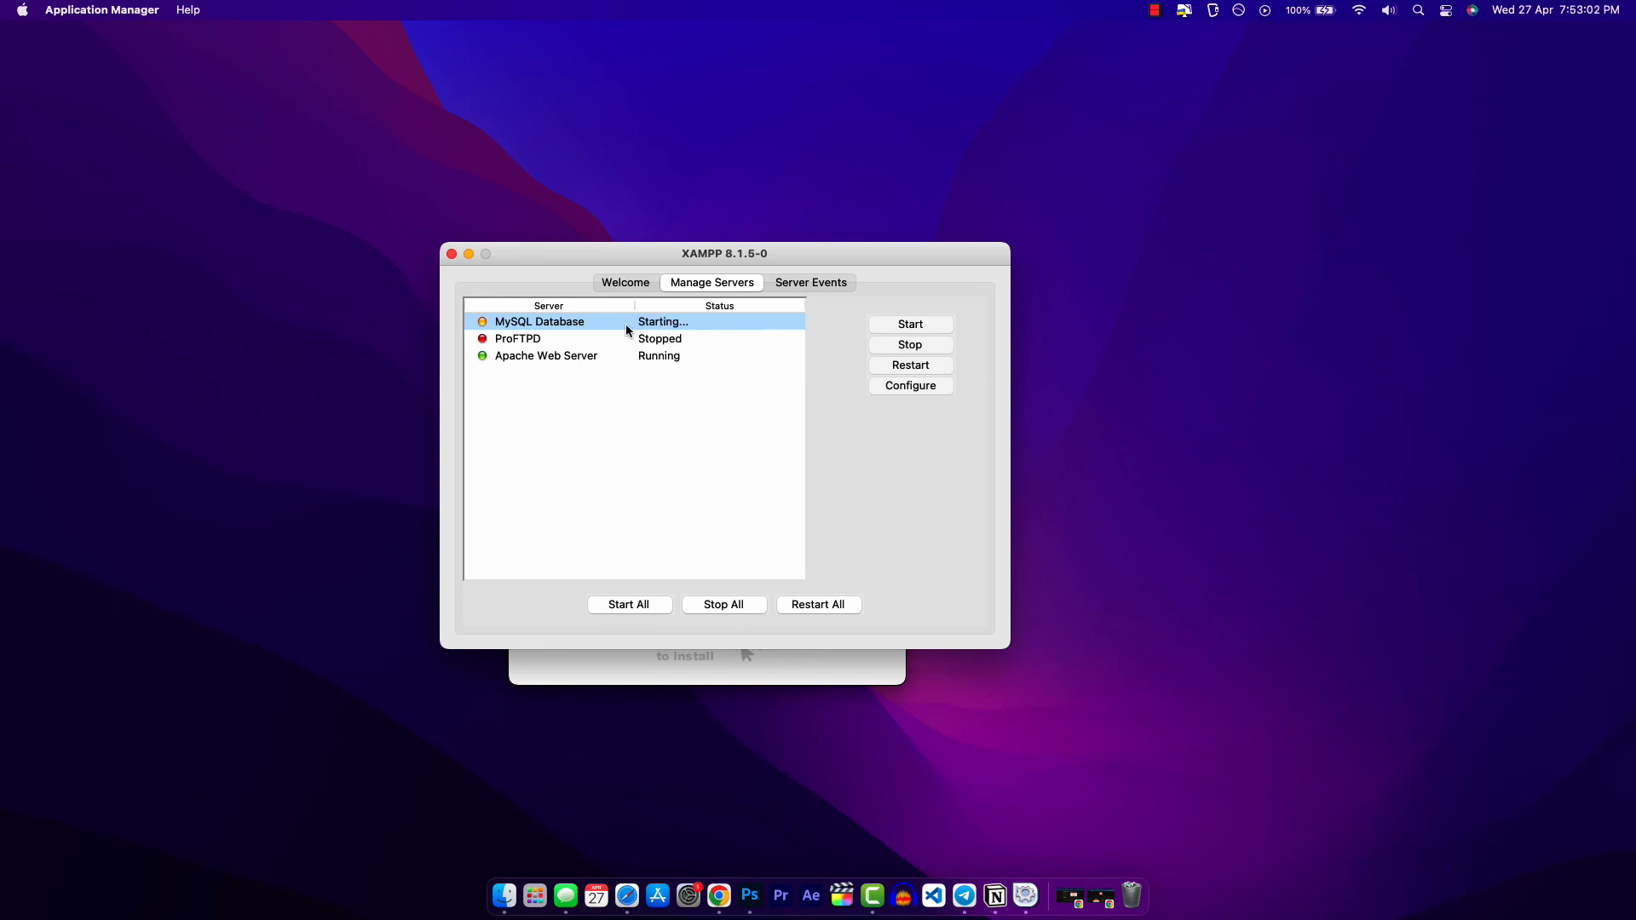
pyautogui.moveTo(513, 327)
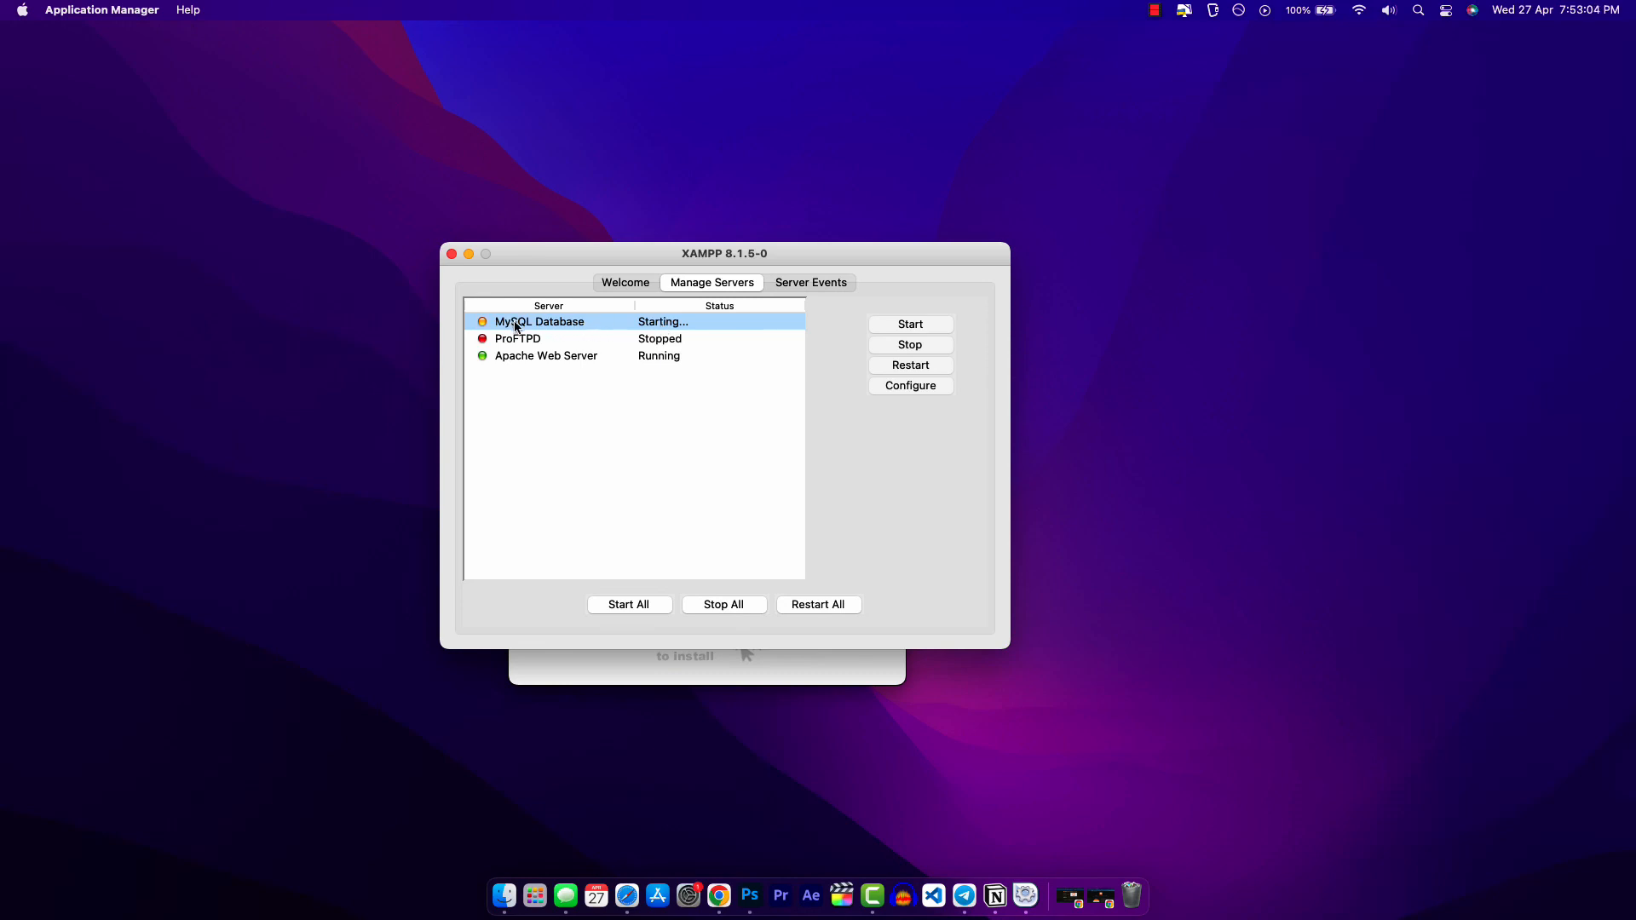